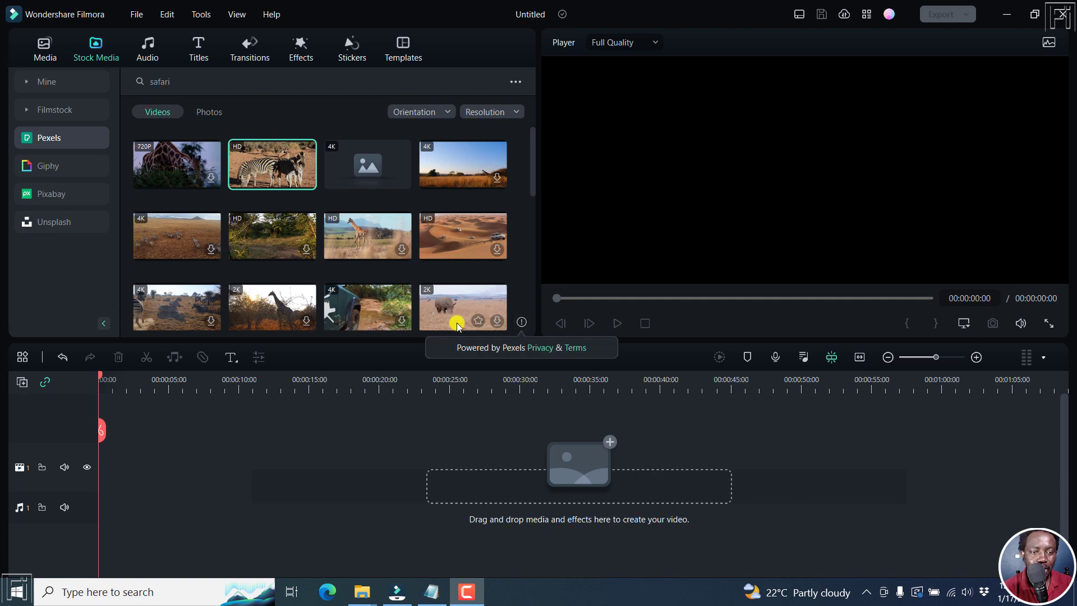
pyautogui.moveTo(304, 172)
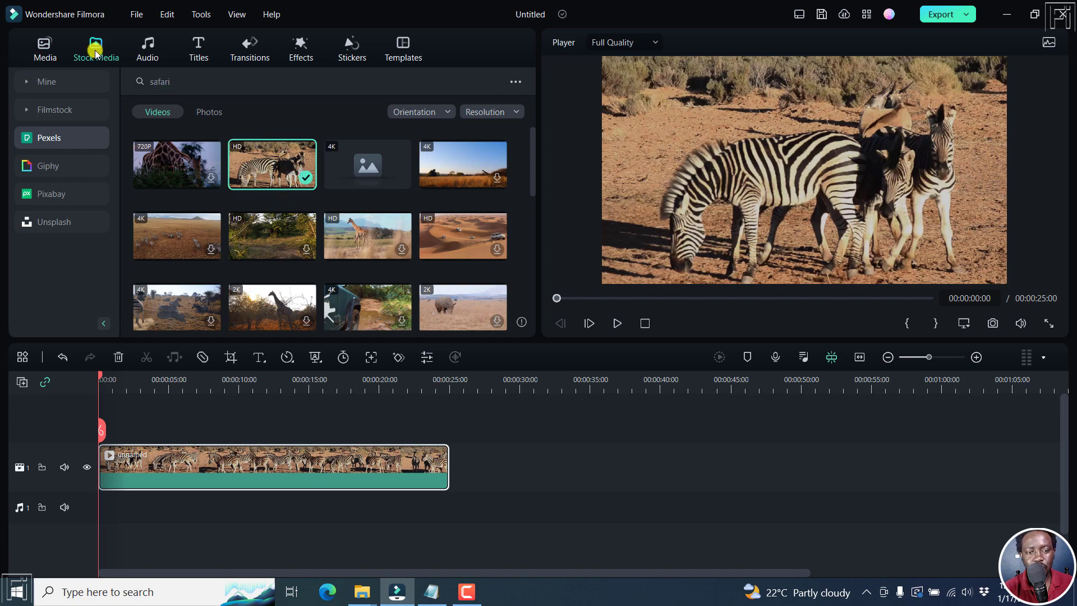
pyautogui.moveTo(278, 189)
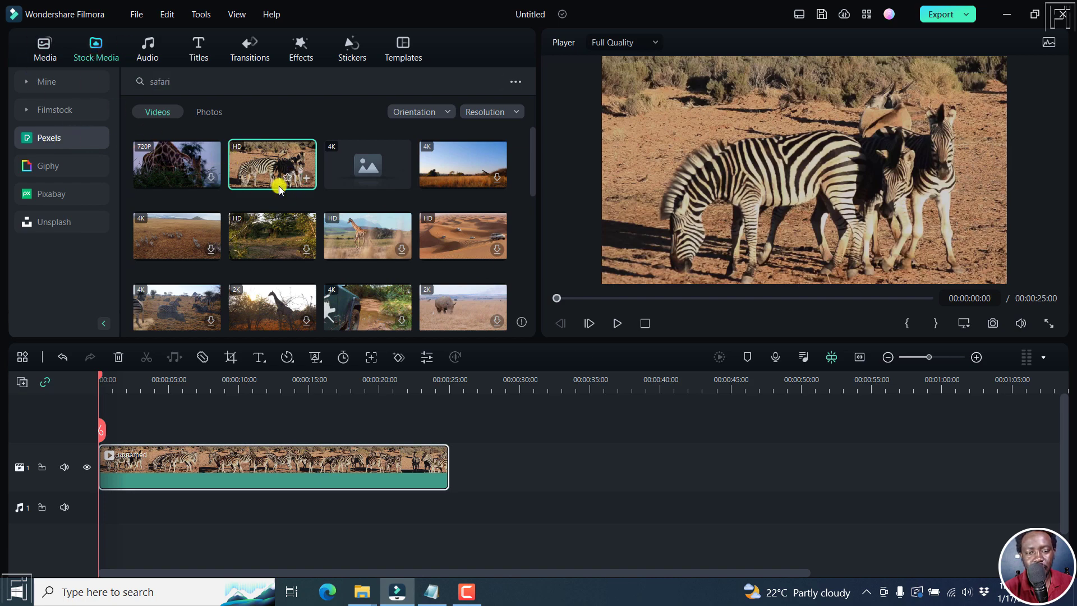
# Play back the Pexels zebra clip now sitting on the timeline
pyautogui.click(616, 323)
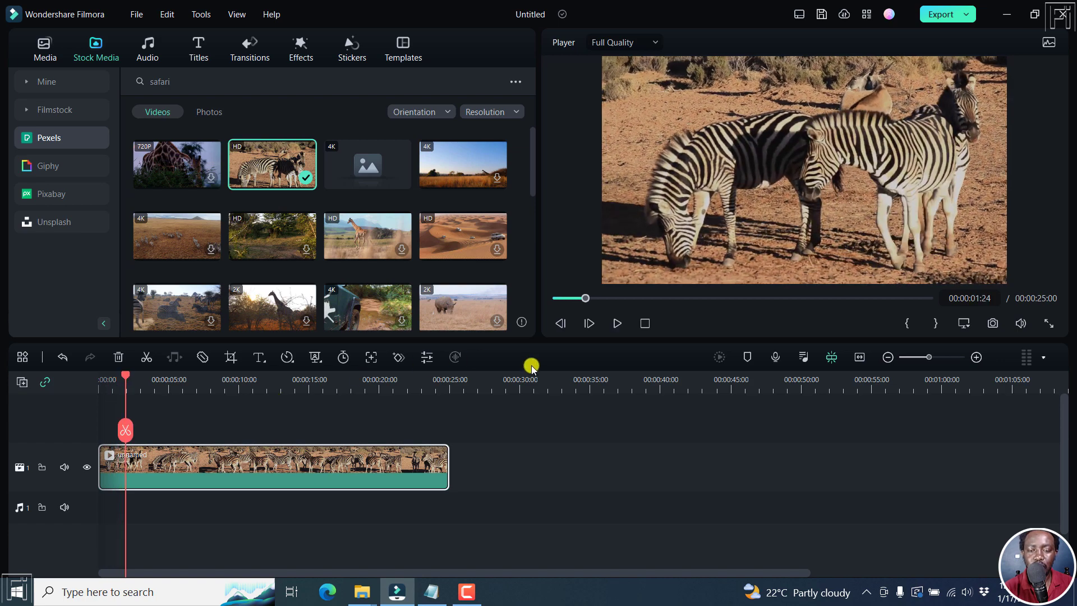
pyautogui.moveTo(586, 356)
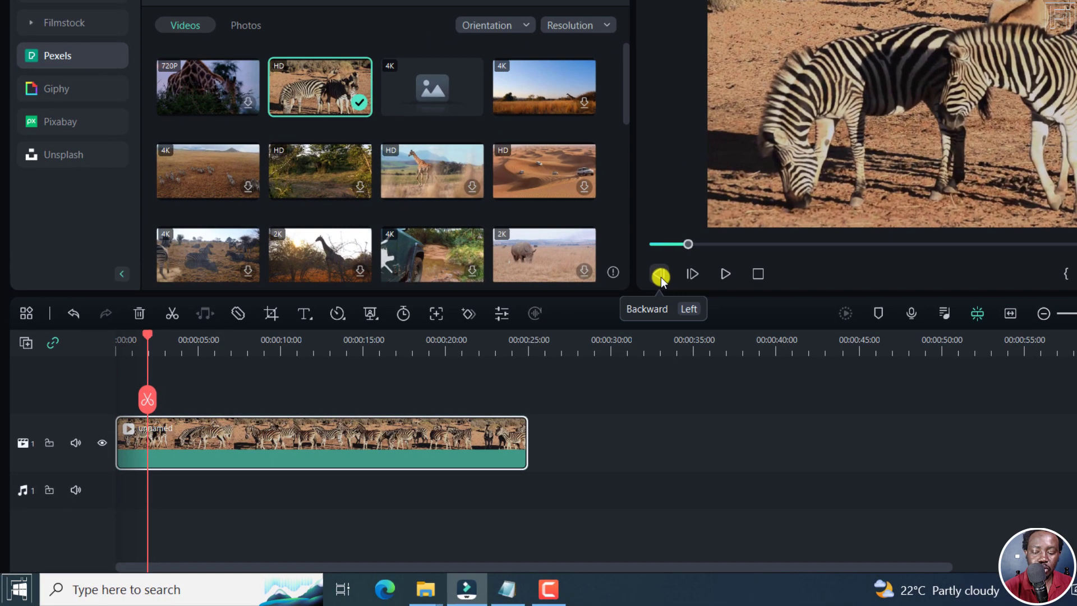
# Add a Quick Text 'Lorem ipsum' title over the zebra clip and open its text for editing
pyautogui.click(304, 314)
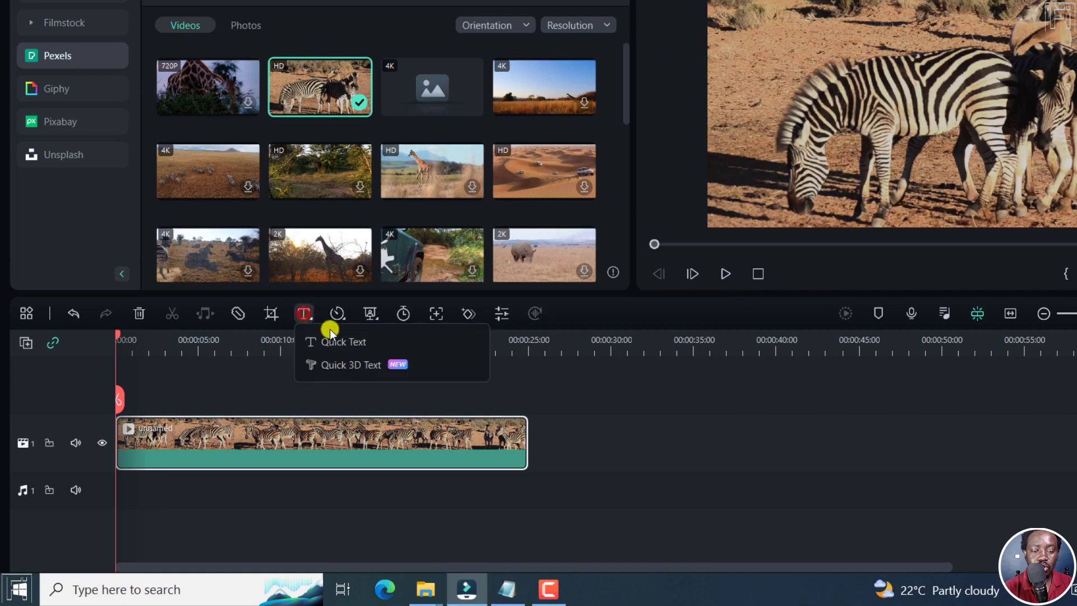
pyautogui.click(343, 341)
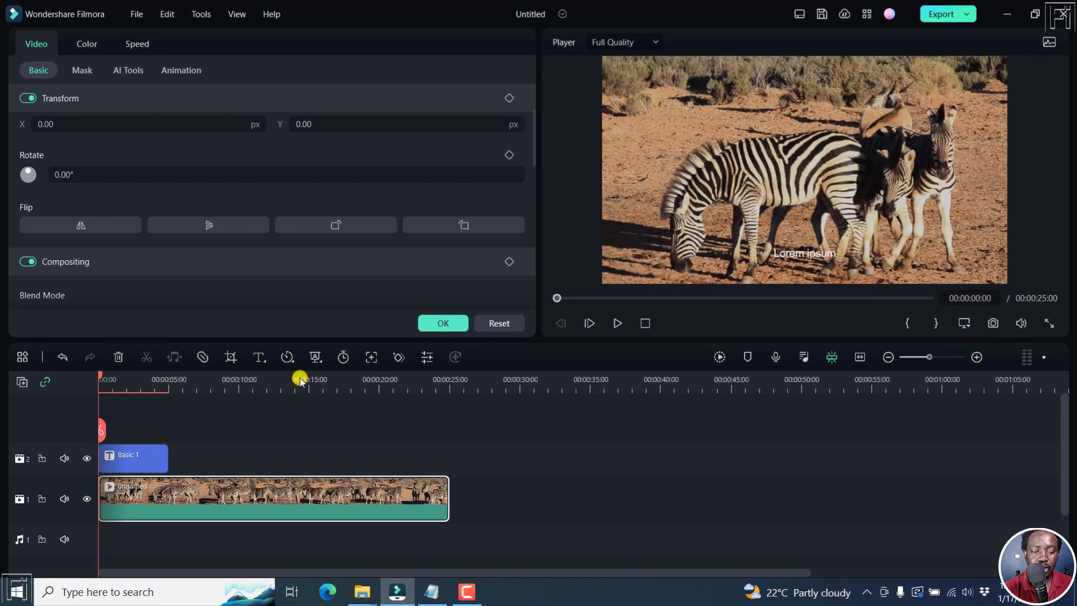
pyautogui.moveTo(130, 456)
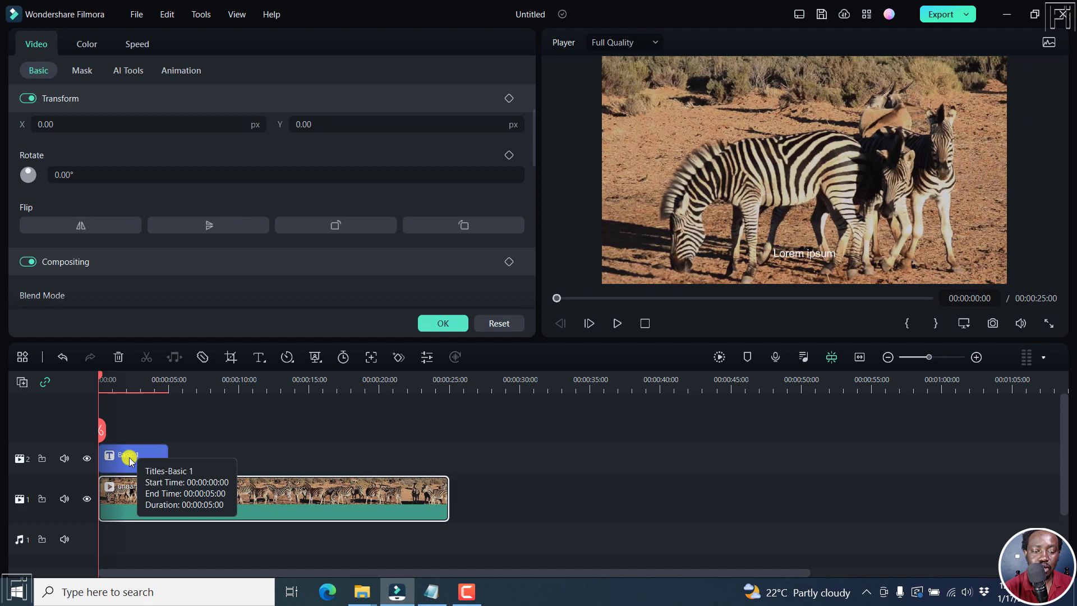
pyautogui.doubleClick(132, 458)
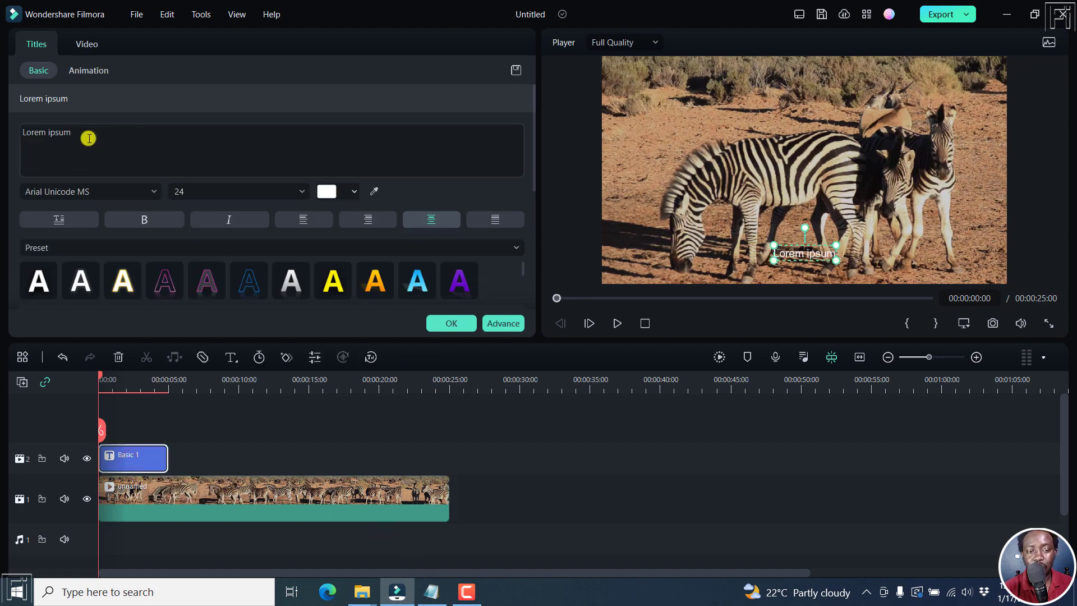
# Copy the two selected Kenya greeting lines from Notepad for the title
pyautogui.click(431, 591)
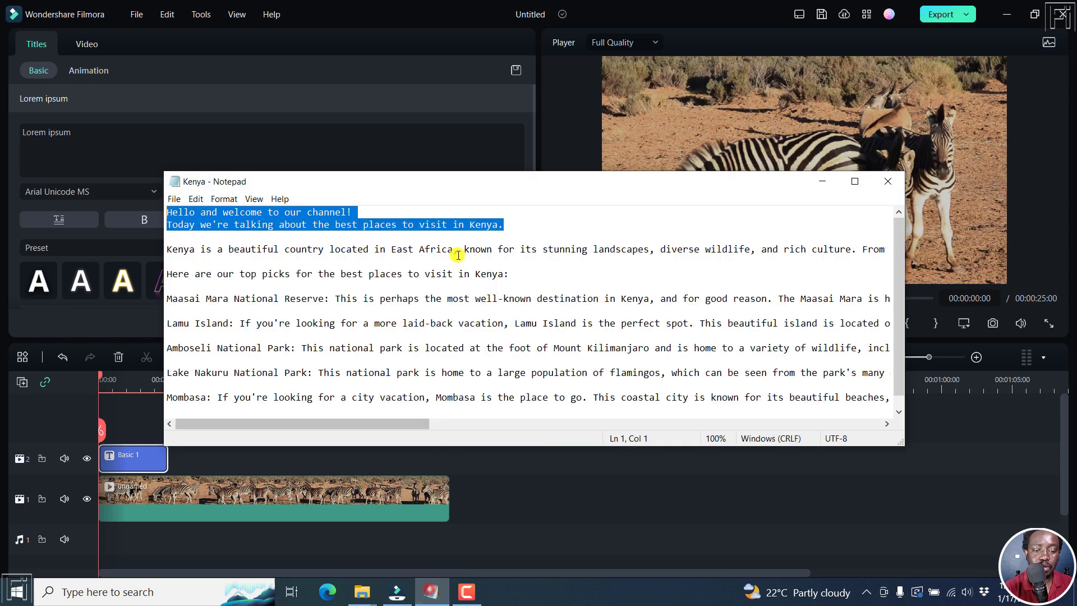
pyautogui.rightClick(440, 225)
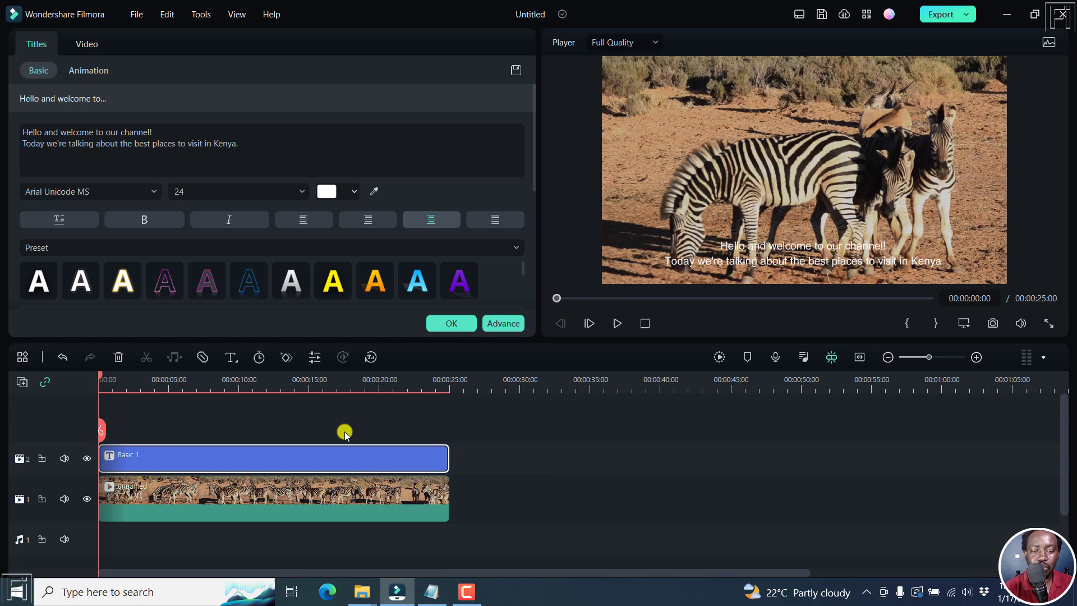
pyautogui.moveTo(273, 447)
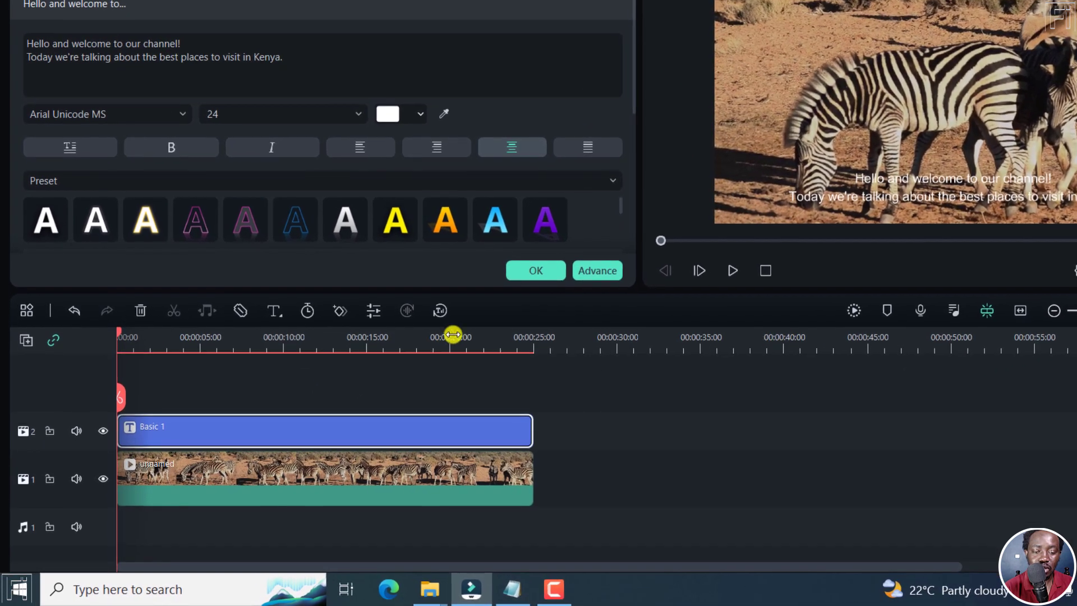
pyautogui.moveTo(439, 311)
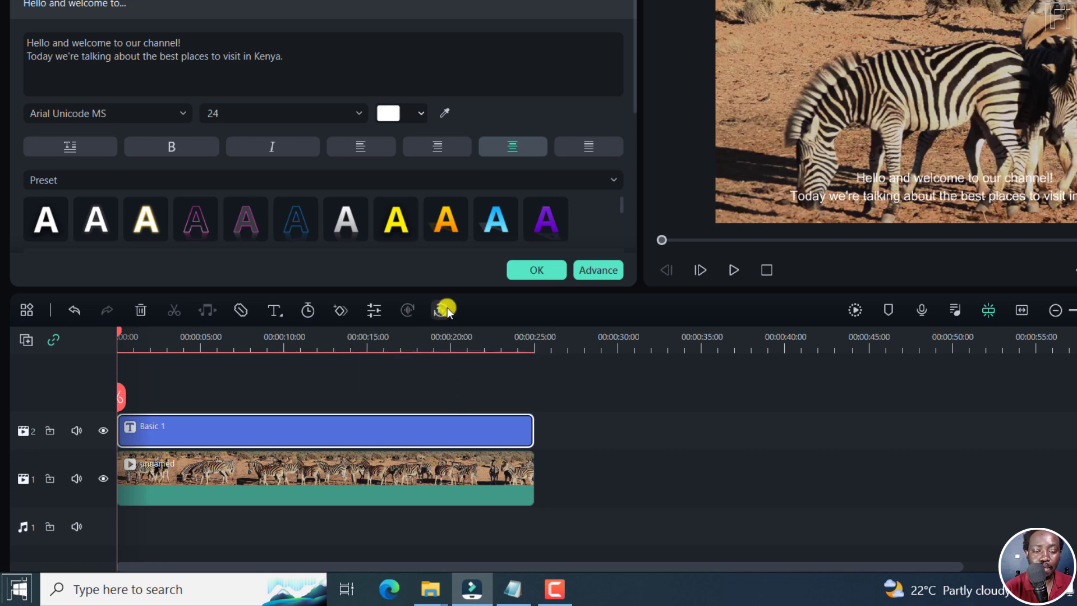
# Start Text-to-Speech for the title, keep English (US), and scroll the voice list to Jack
pyautogui.click(446, 309)
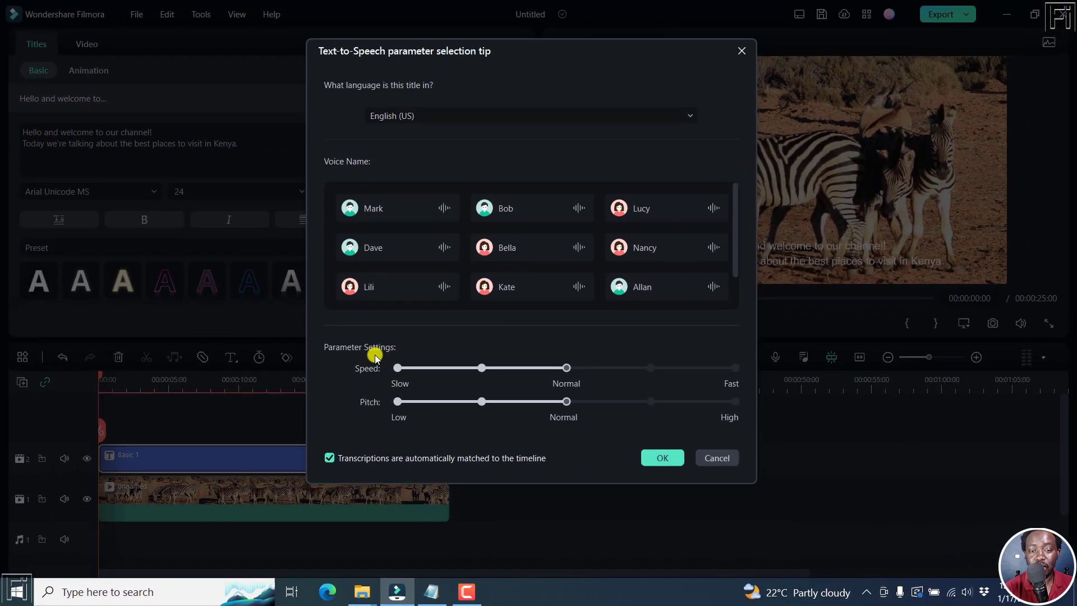
pyautogui.moveTo(345, 55)
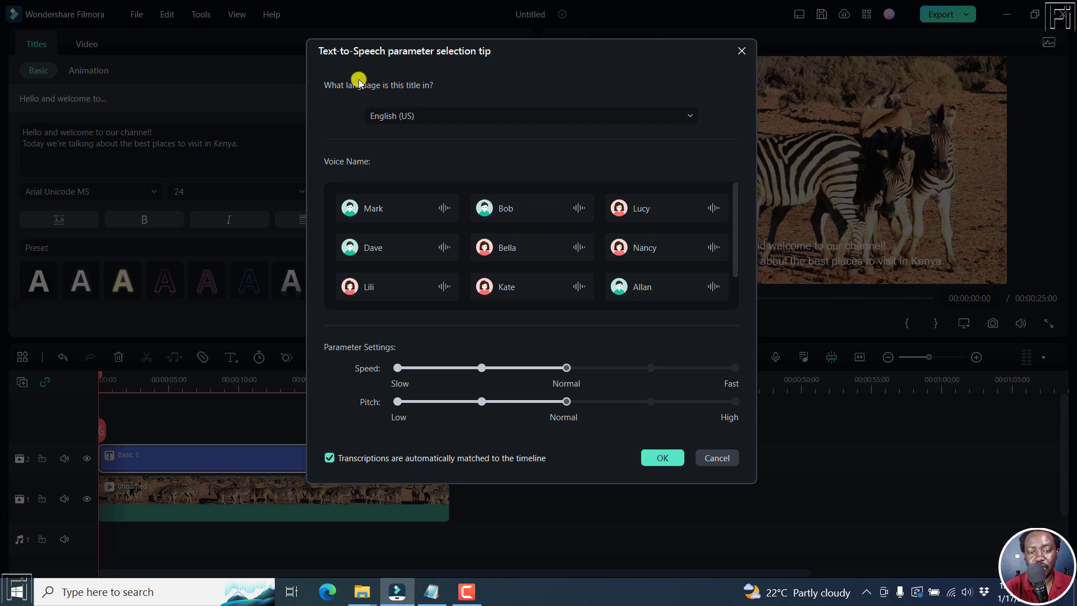
pyautogui.moveTo(387, 93)
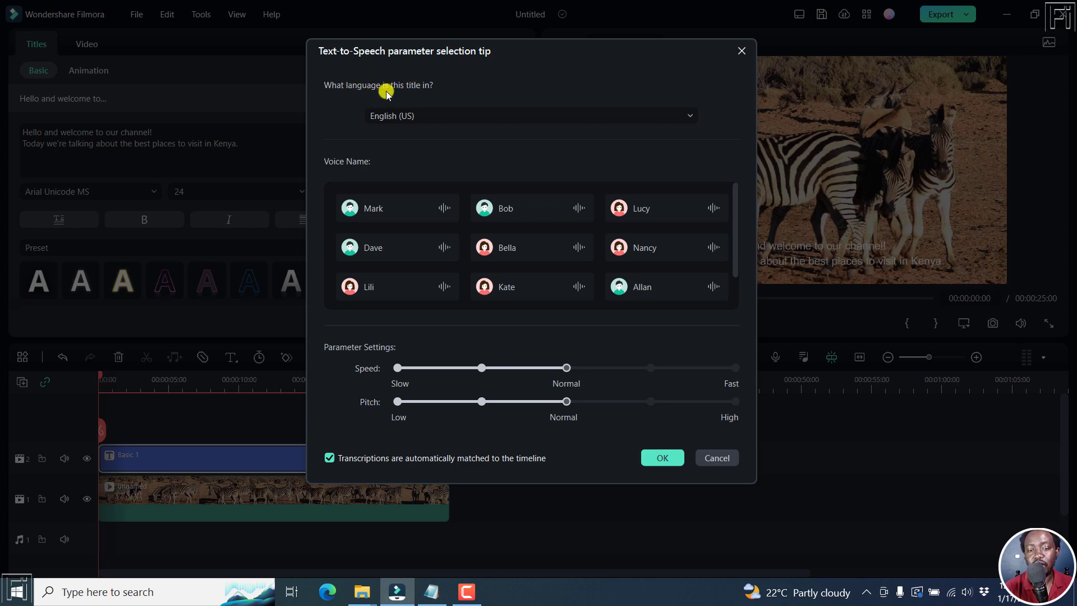
pyautogui.moveTo(666, 82)
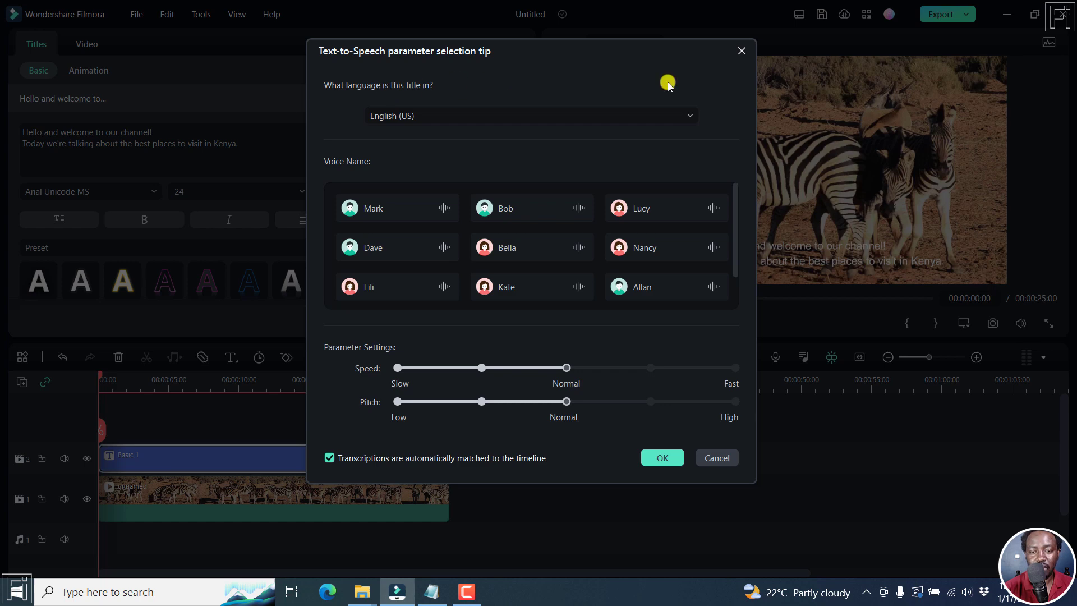
pyautogui.moveTo(684, 168)
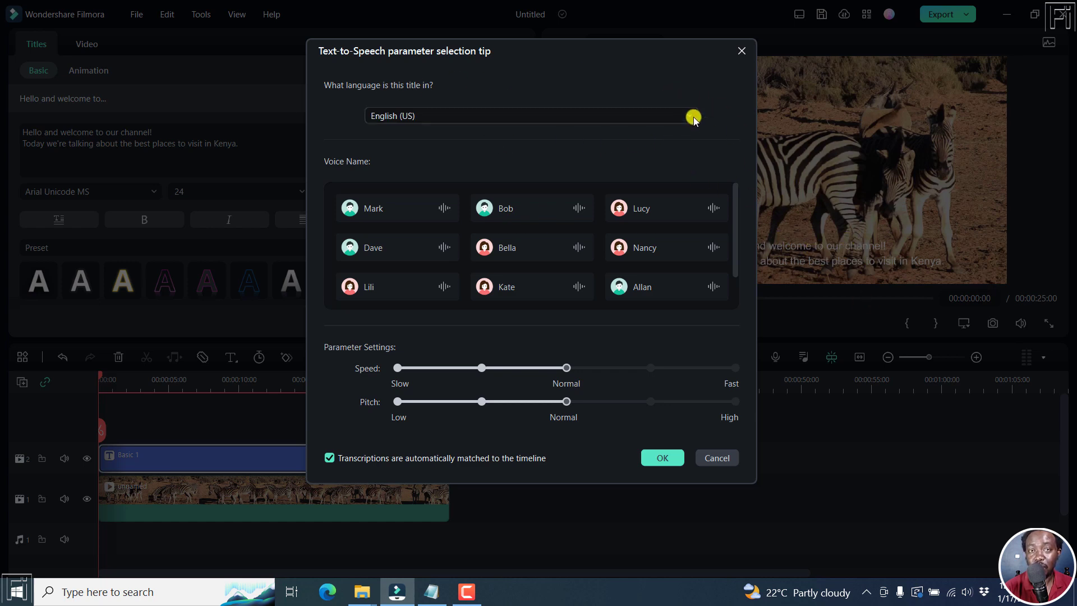
pyautogui.click(530, 116)
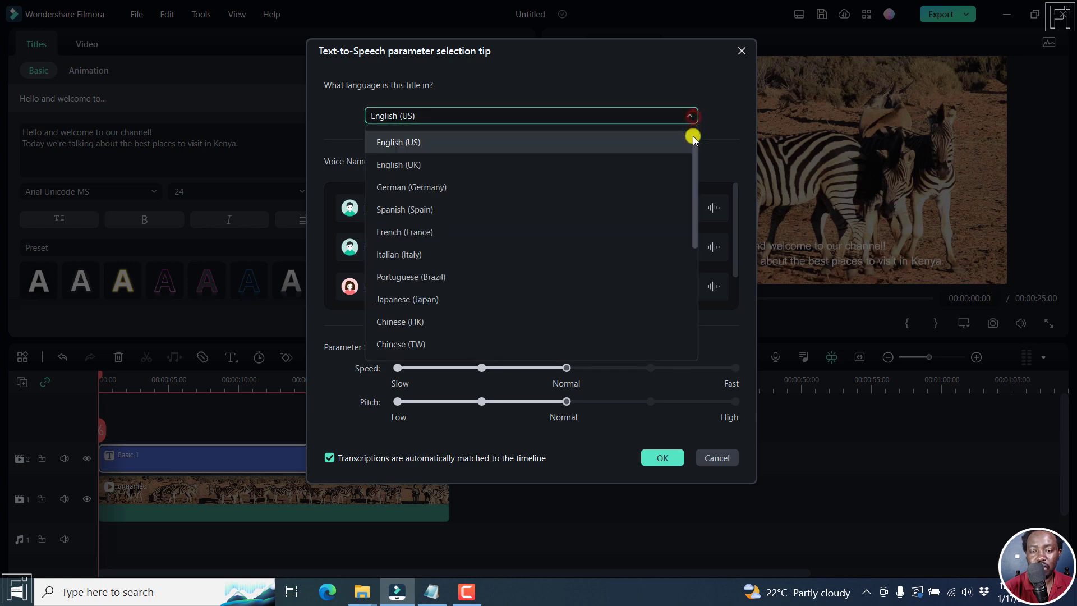
pyautogui.scroll(-3)
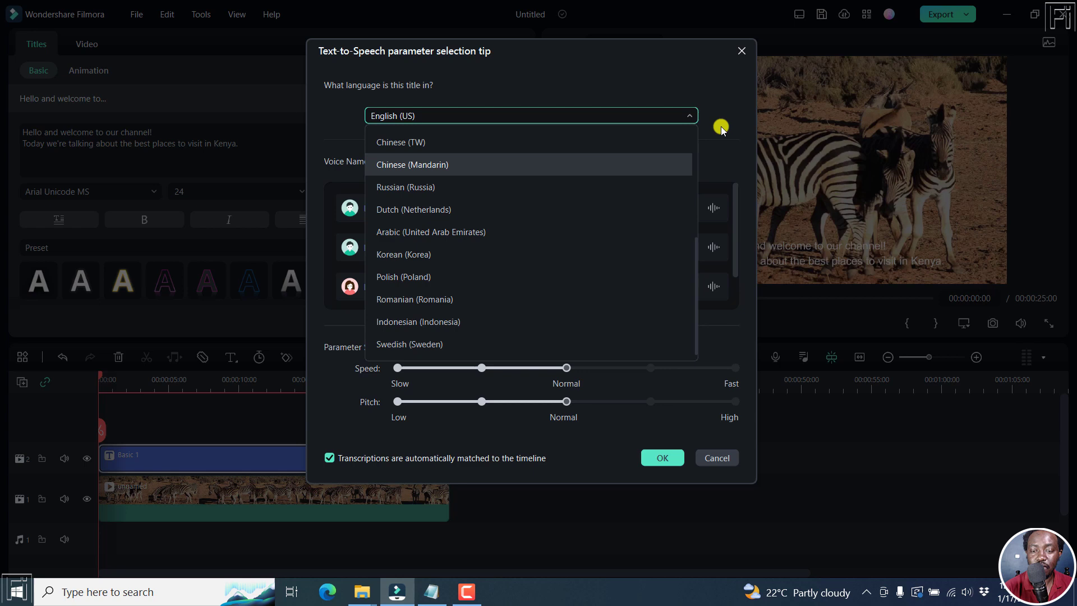
pyautogui.click(530, 116)
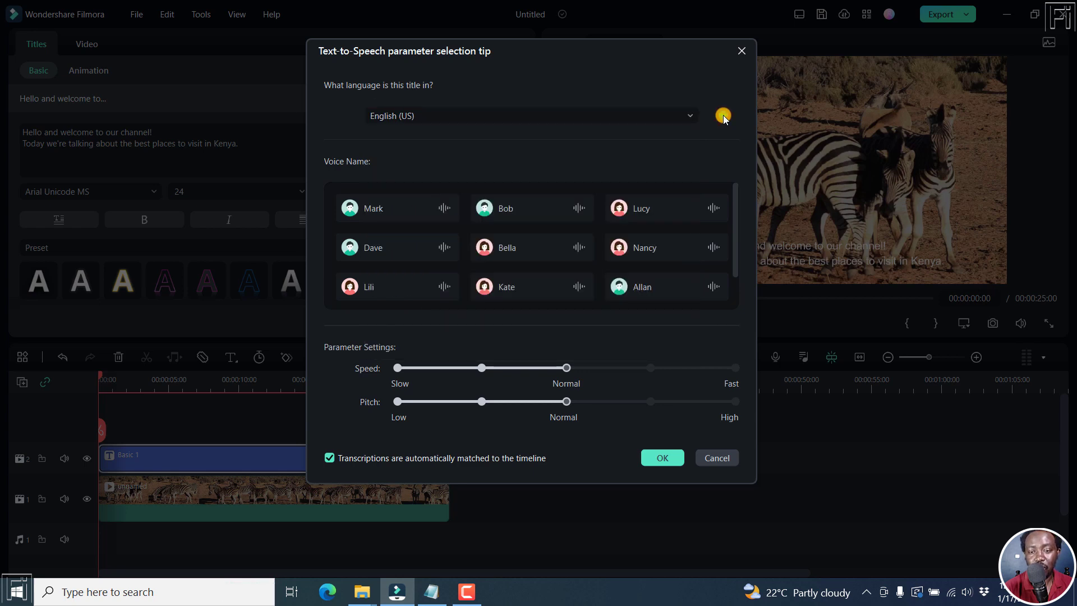
pyautogui.moveTo(390, 190)
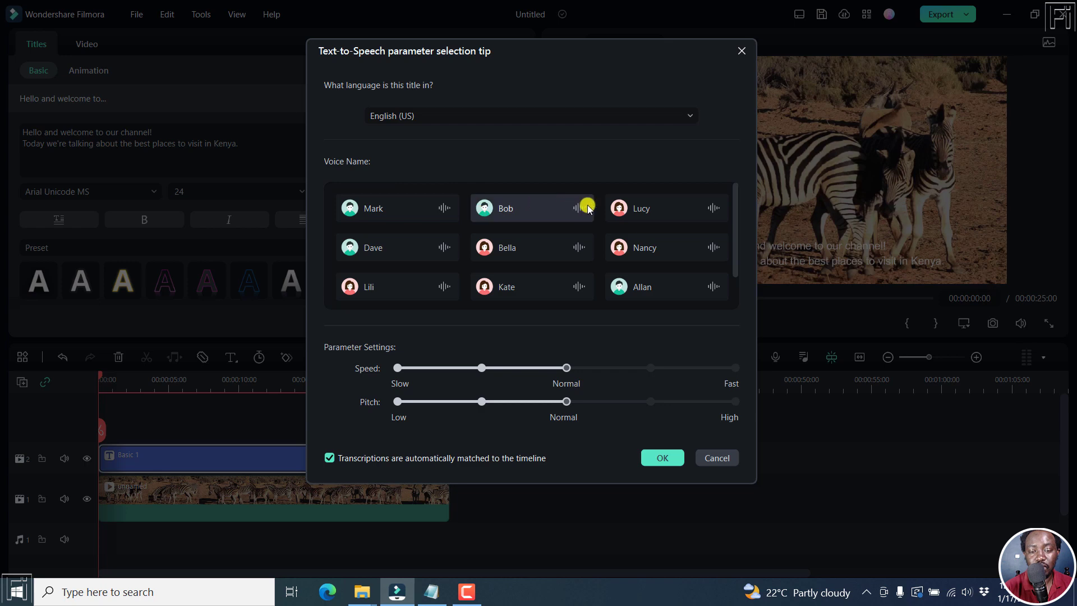
pyautogui.moveTo(580, 130)
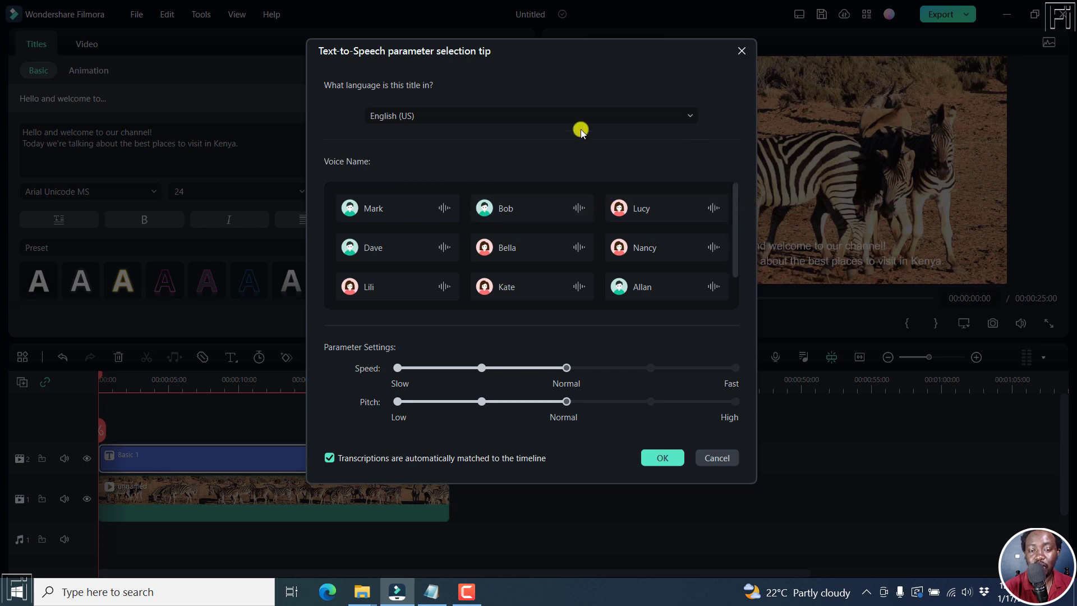
pyautogui.scroll(-3)
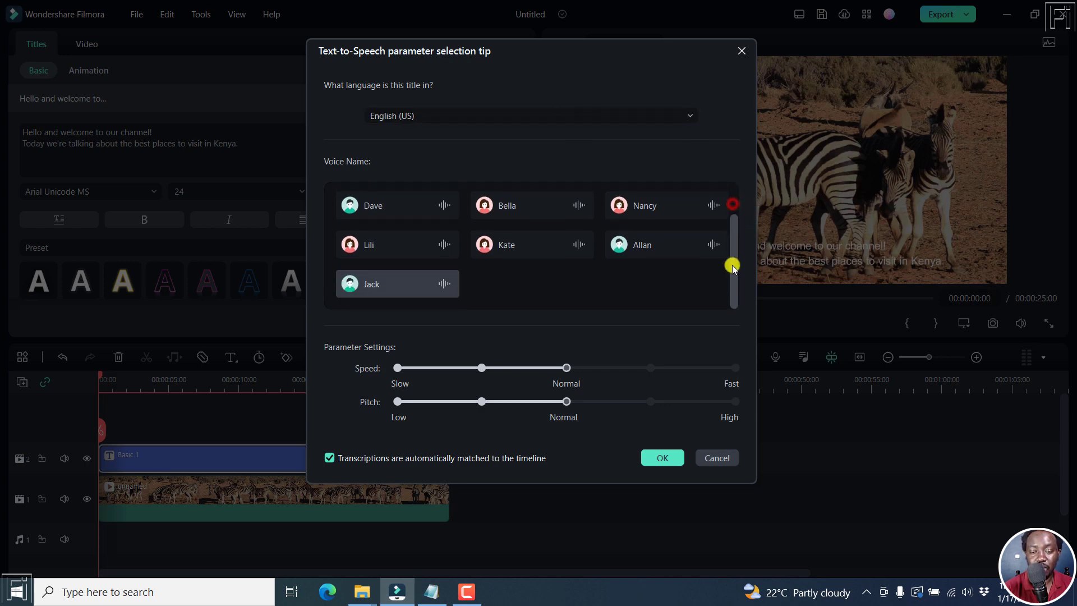
# Scroll the voice list back up to the first voices, Mark through Allan
pyautogui.scroll(3)
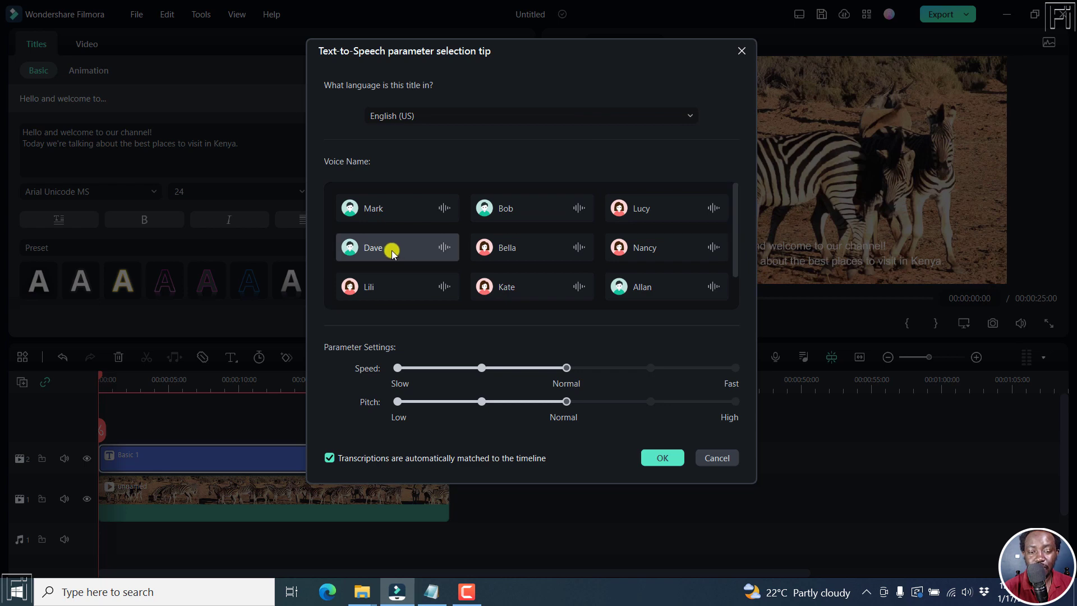
pyautogui.moveTo(418, 323)
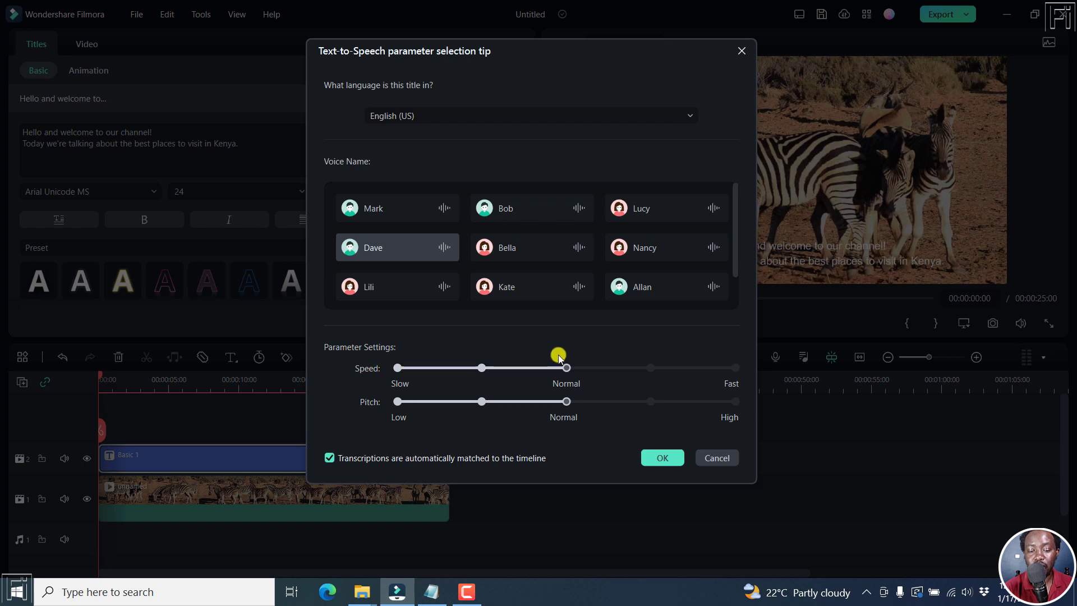
pyautogui.moveTo(368, 406)
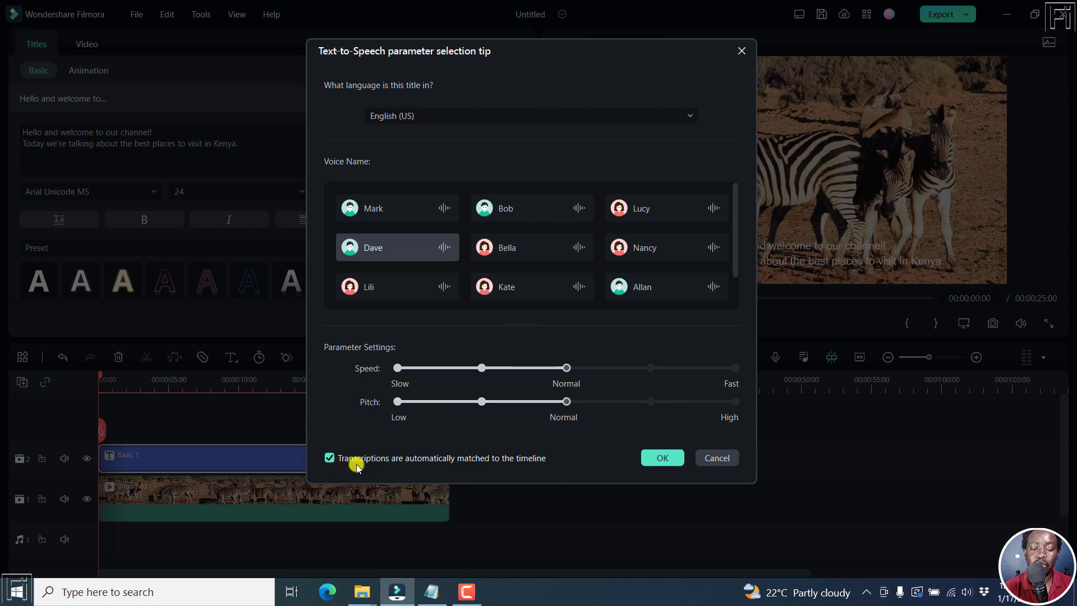
pyautogui.moveTo(504, 463)
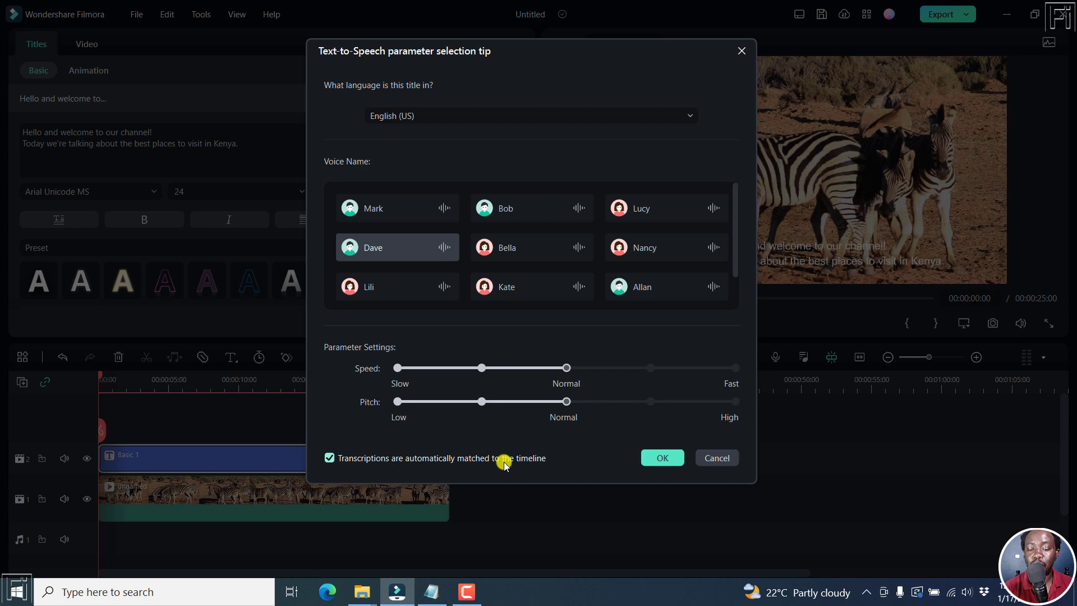
pyautogui.moveTo(446, 443)
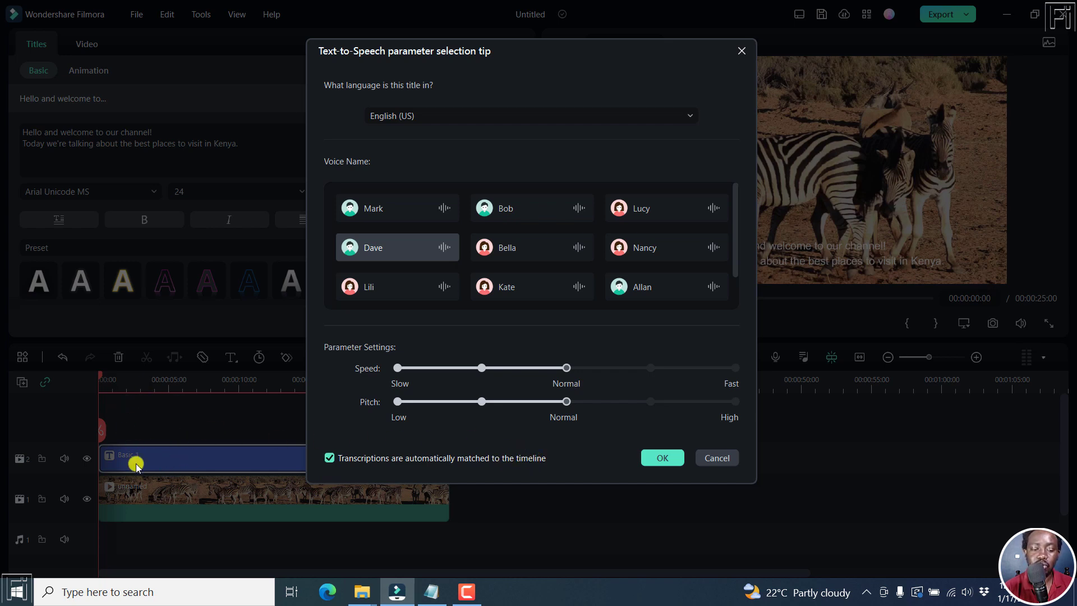
pyautogui.moveTo(288, 431)
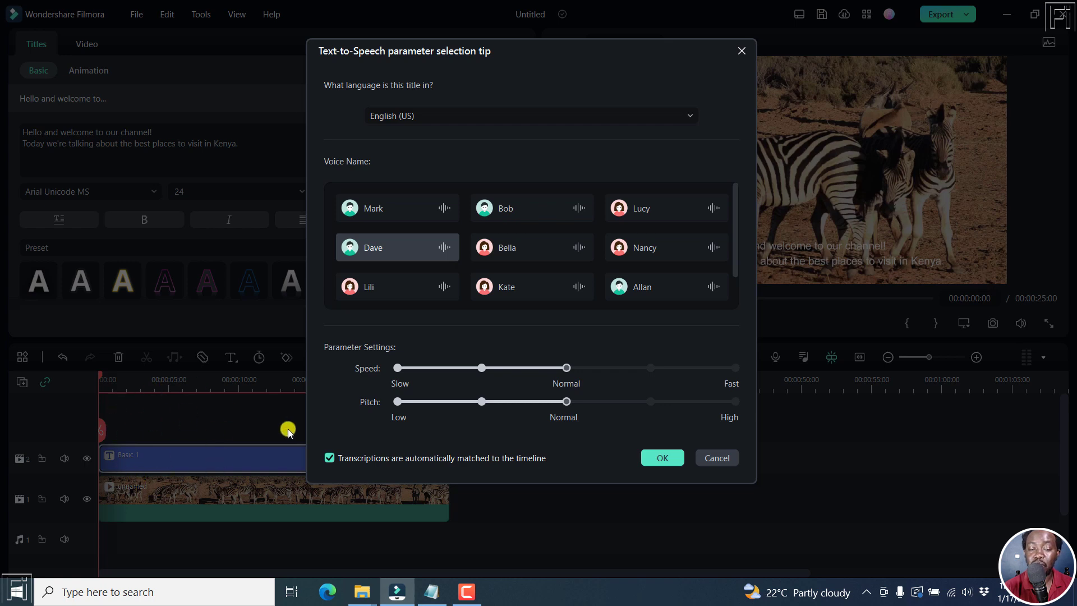
pyautogui.moveTo(371, 411)
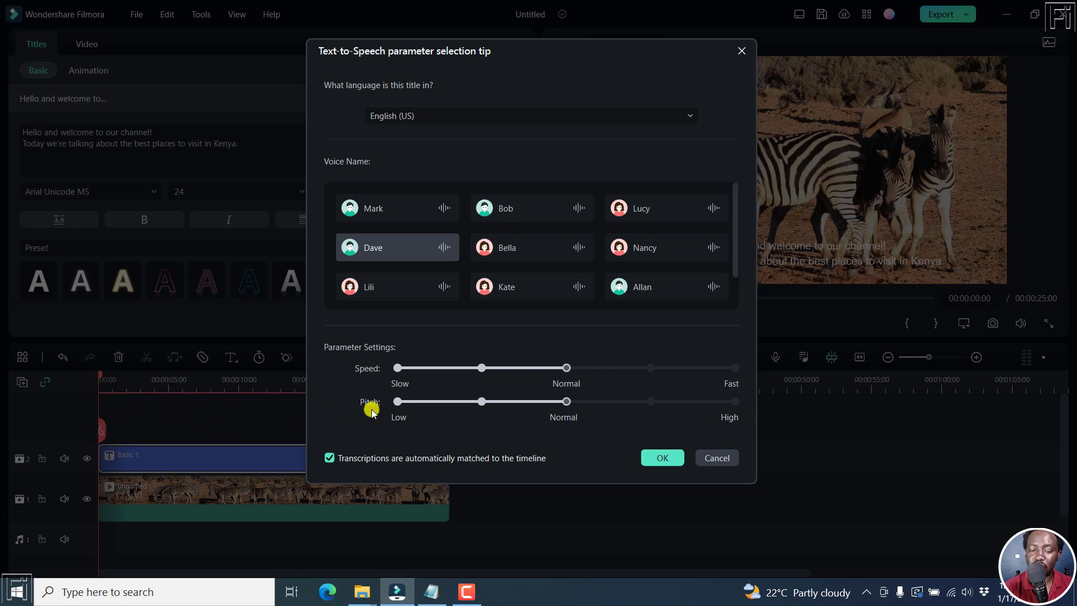
# Generate the Dave voiceover at normal speed and pitch onto the audio track
pyautogui.click(661, 458)
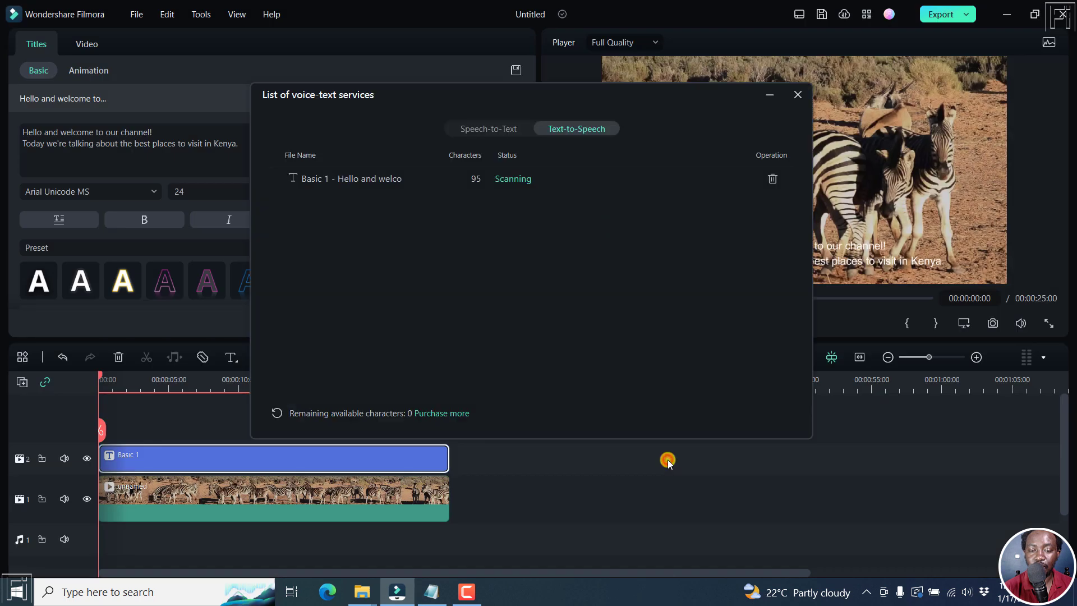
pyautogui.moveTo(387, 191)
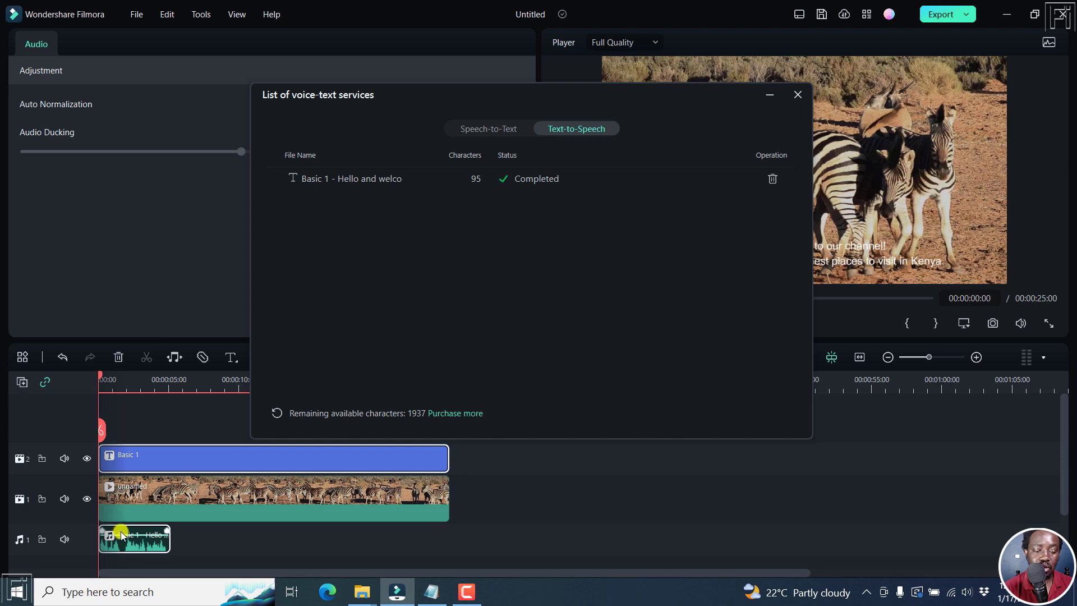
pyautogui.moveTo(500, 339)
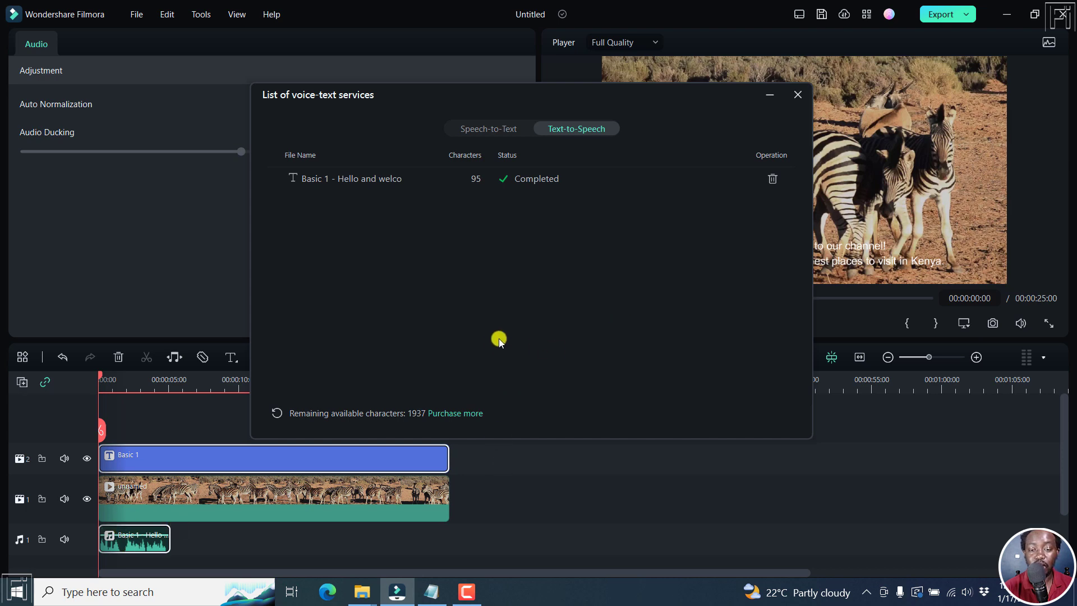
pyautogui.moveTo(456, 415)
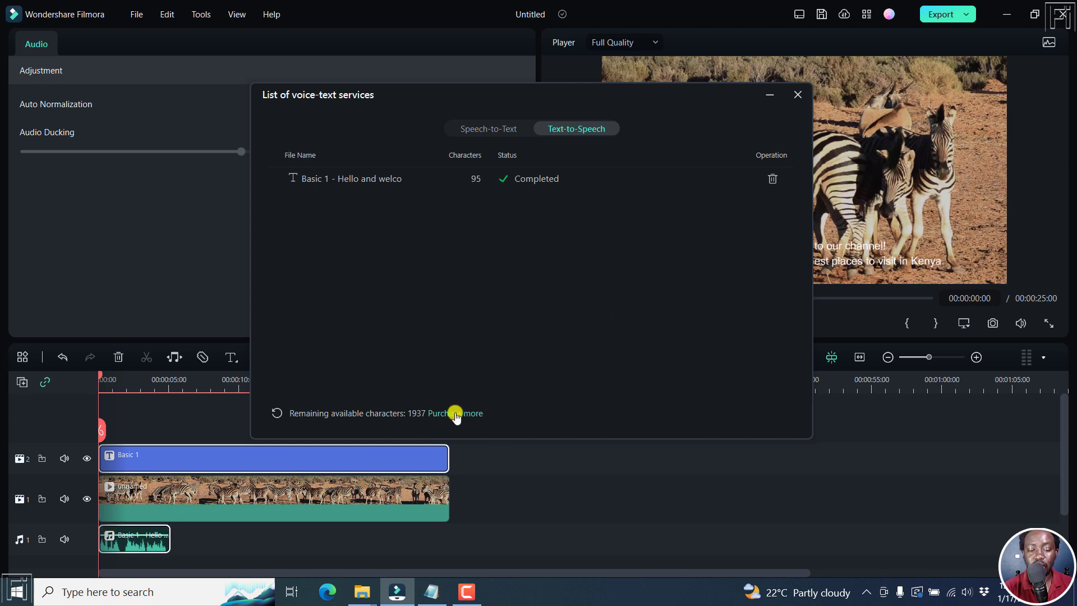
# Review the $3.99 and $6.99 monthly Text-to-Speech character plans in Edge
pyautogui.click(457, 413)
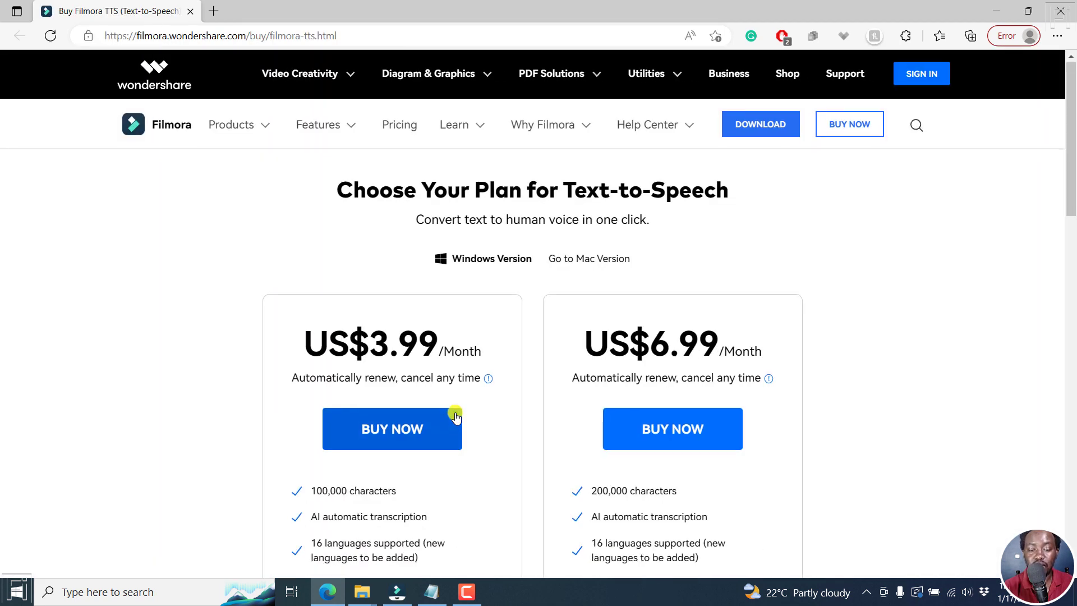
pyautogui.scroll(-3)
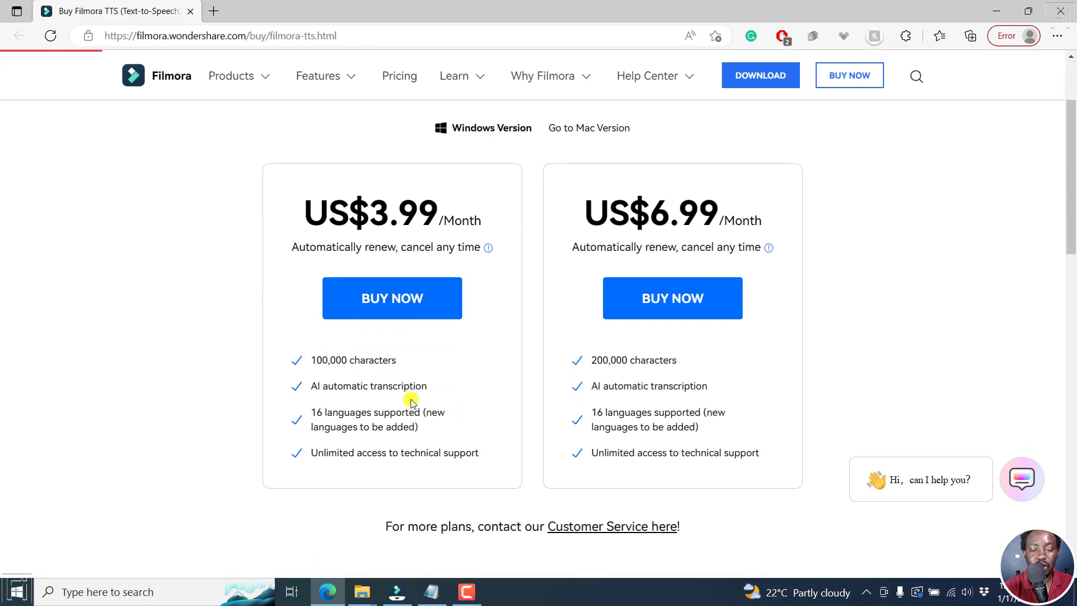
pyautogui.moveTo(405, 221)
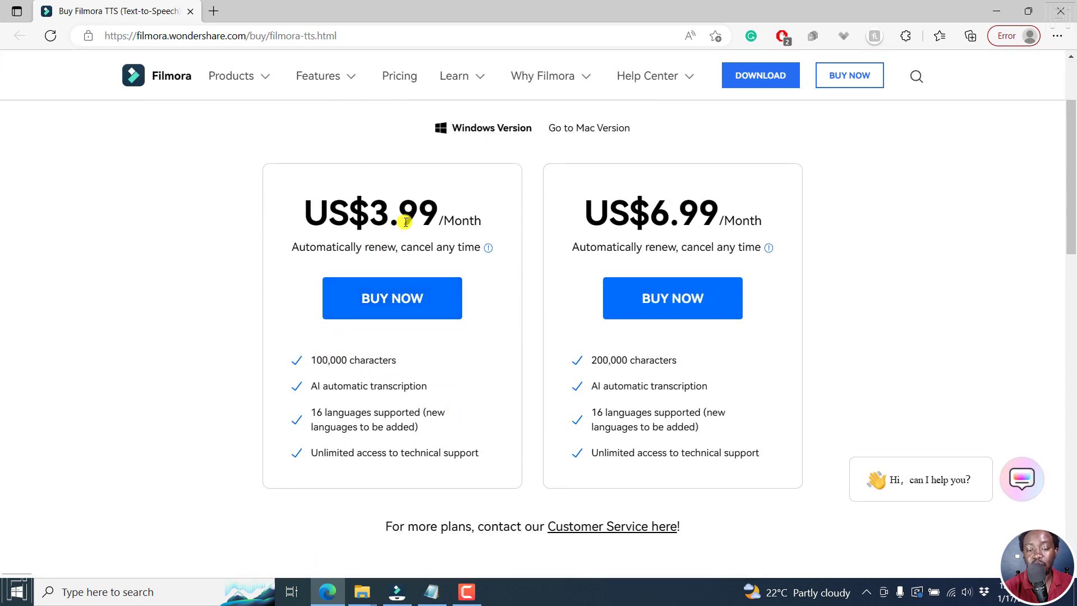
pyautogui.moveTo(638, 180)
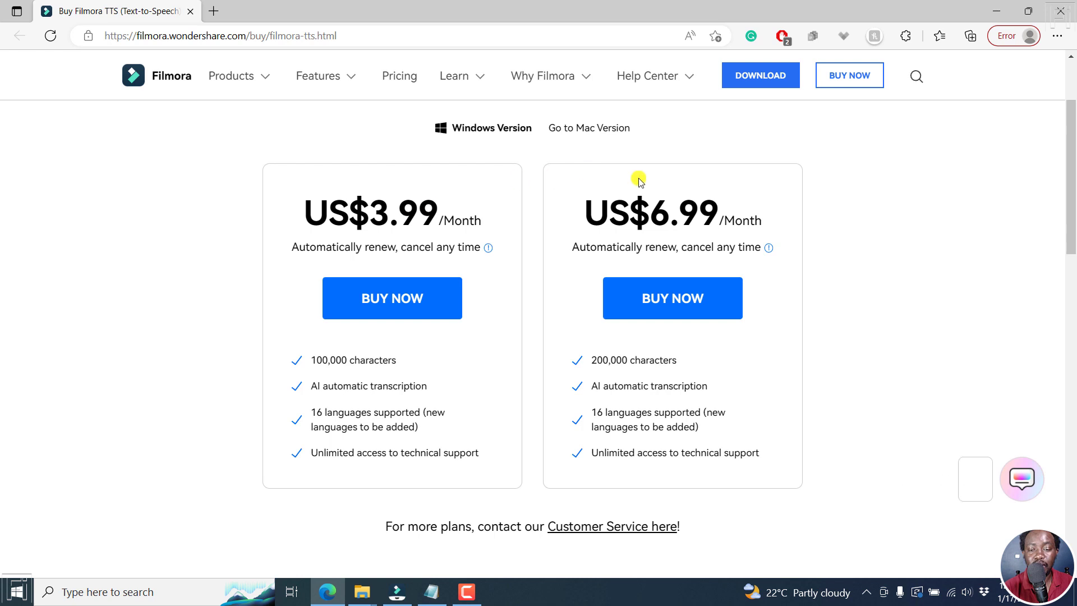
pyautogui.moveTo(659, 363)
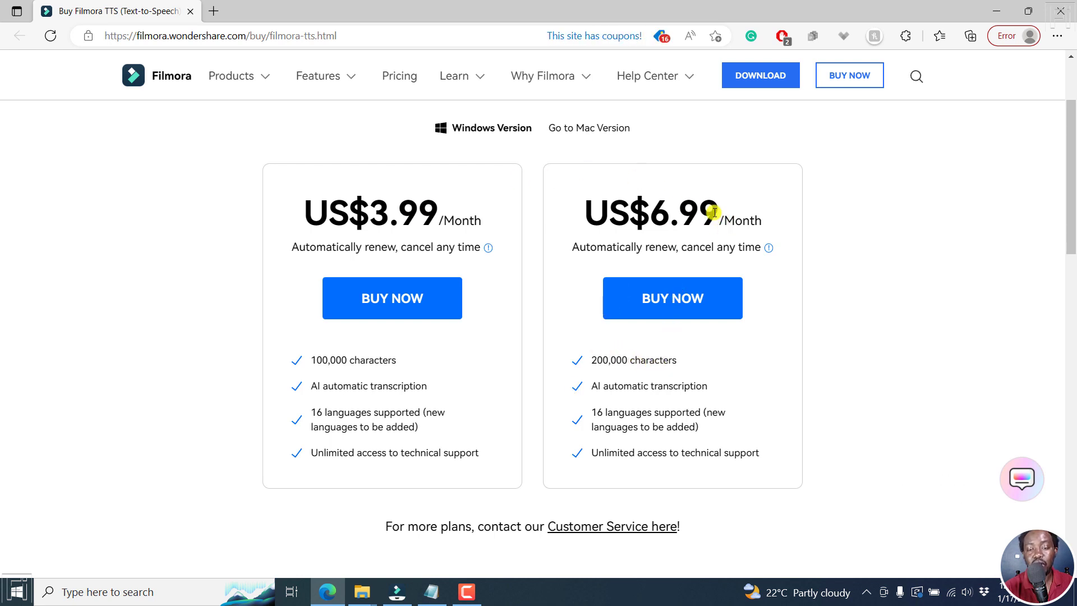
pyautogui.moveTo(494, 383)
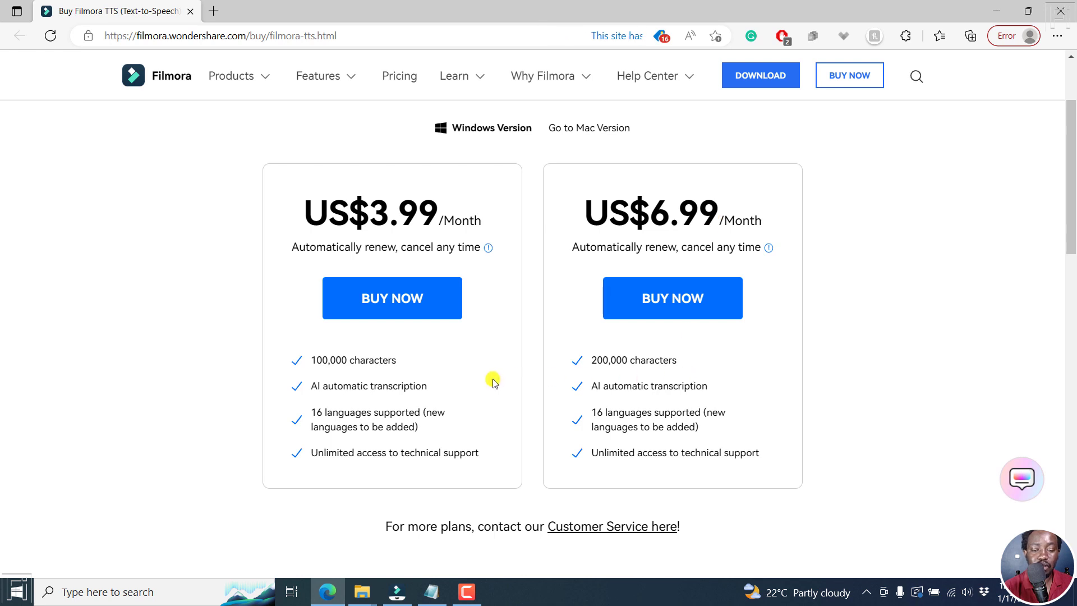
pyautogui.moveTo(531, 449)
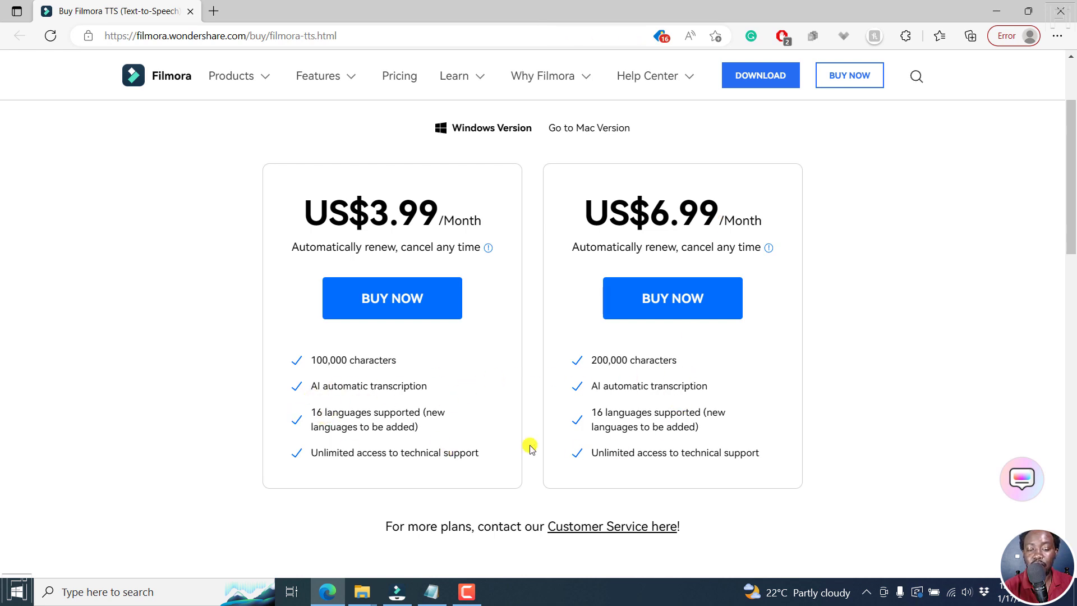
pyautogui.moveTo(444, 409)
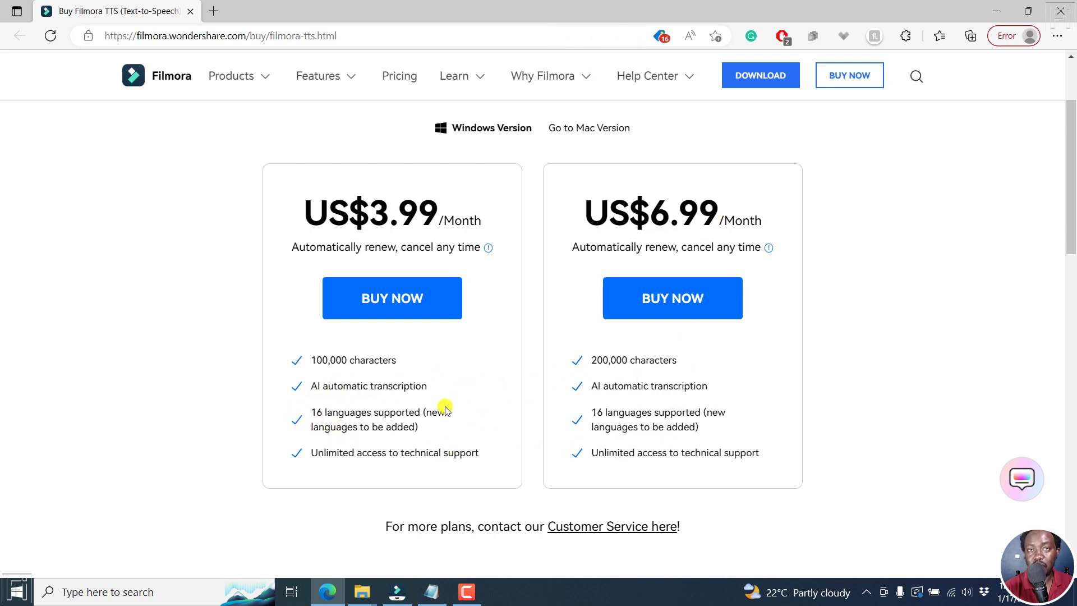
pyautogui.moveTo(822, 96)
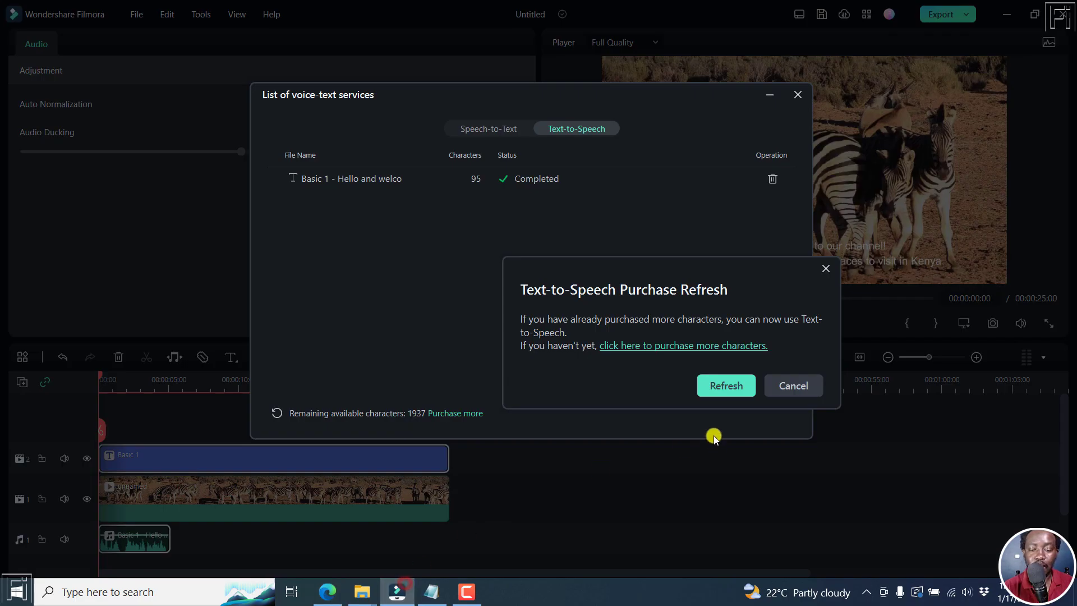
# Cancel the purchase refresh prompt and close the voice-text services list
pyautogui.click(793, 384)
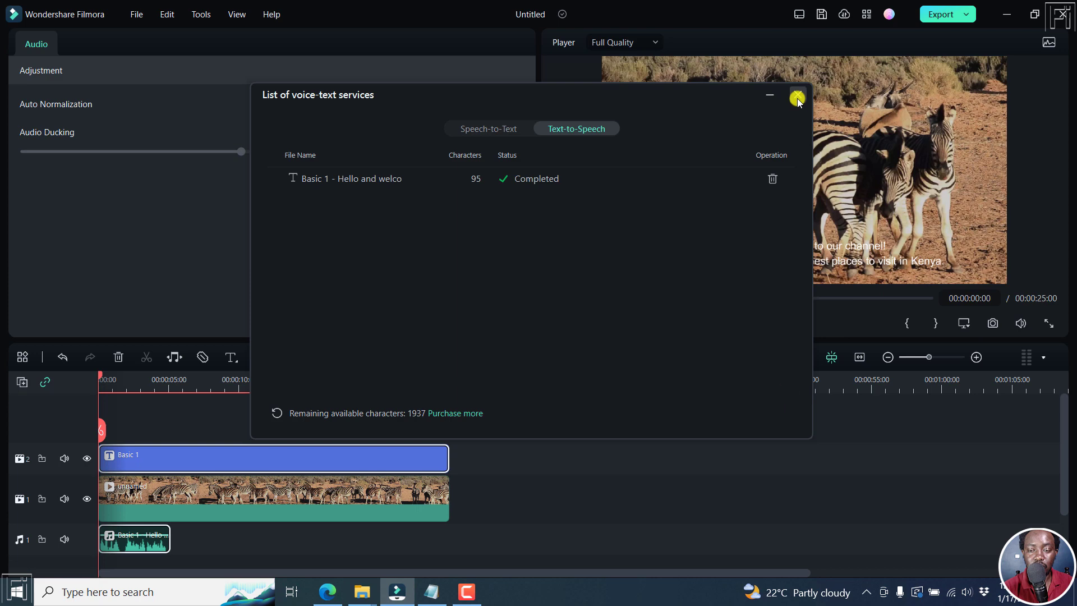
pyautogui.click(797, 94)
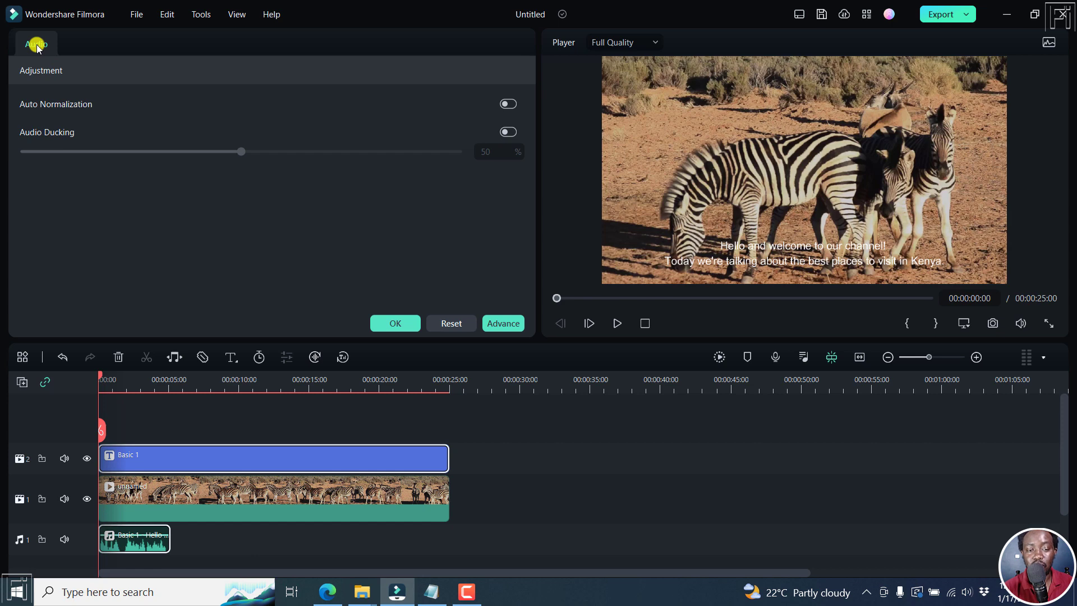
pyautogui.moveTo(112, 96)
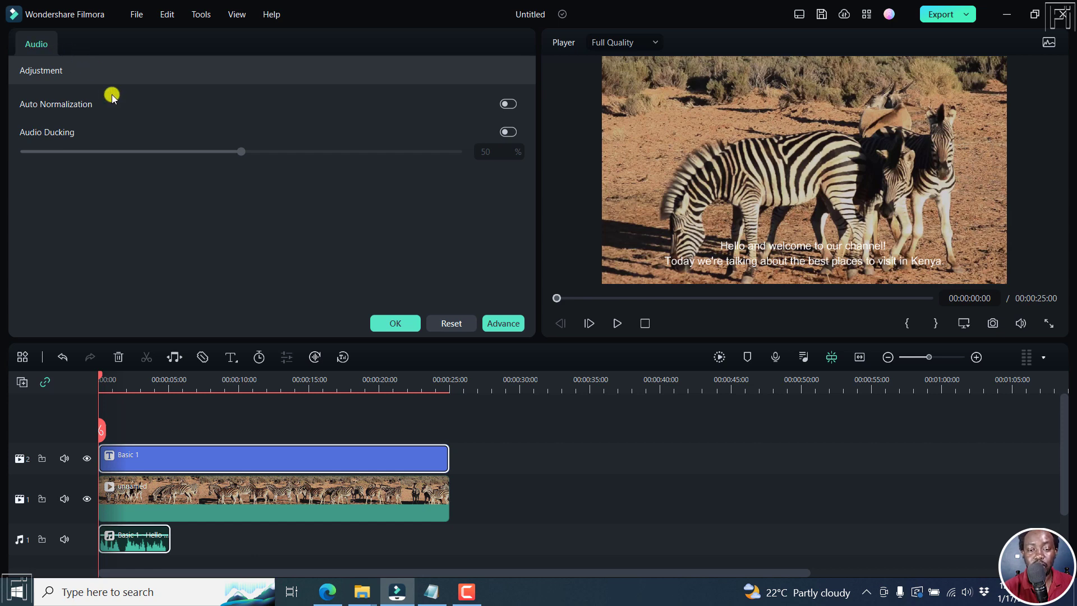
pyautogui.moveTo(280, 262)
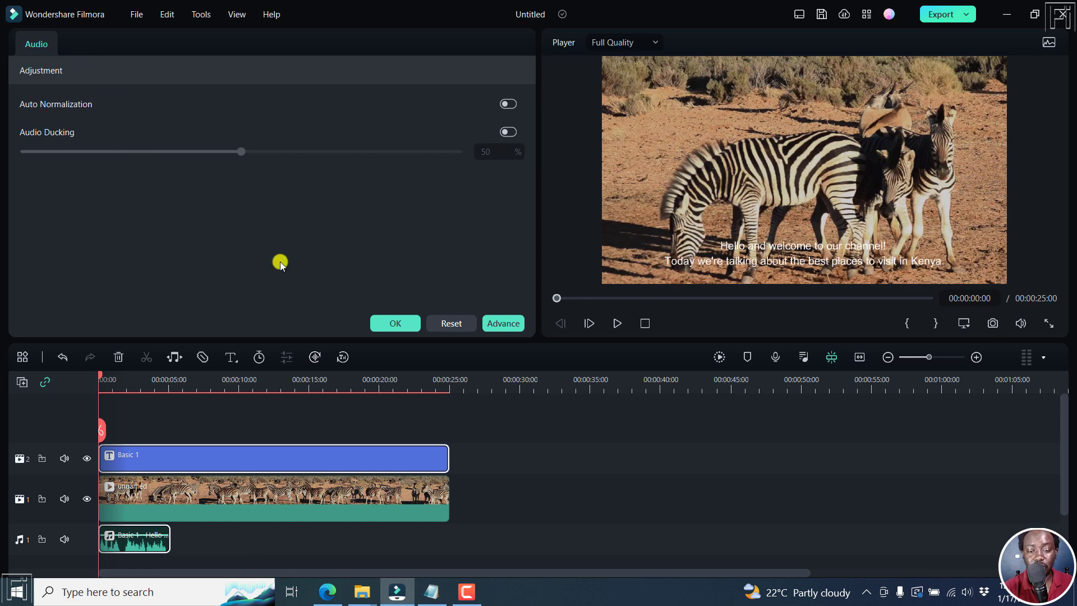
# Return to project media and play the project to hear the five-second voiceover
pyautogui.click(394, 323)
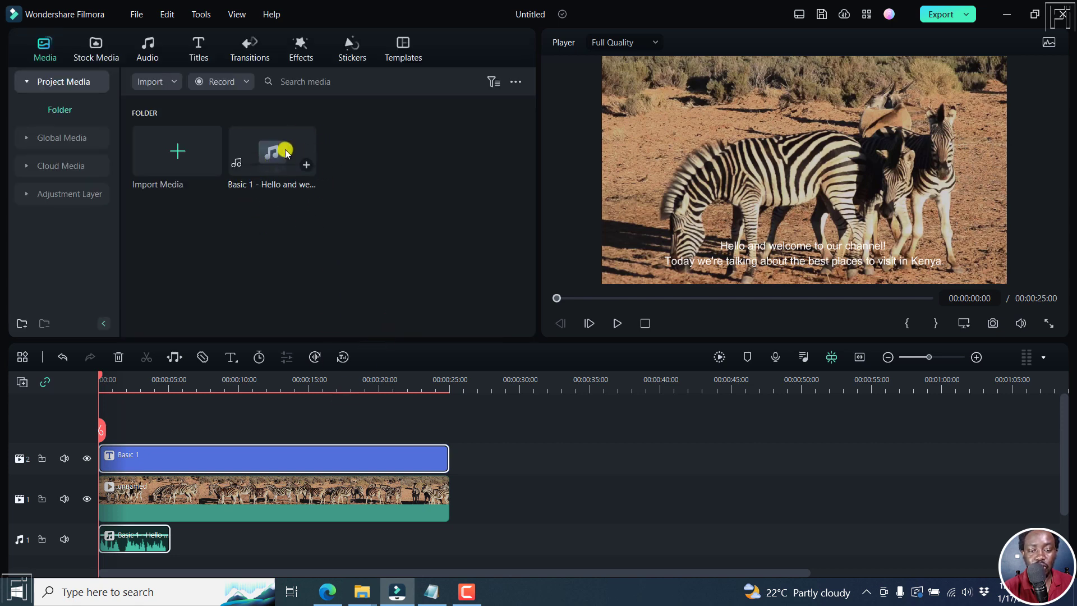
pyautogui.moveTo(273, 150)
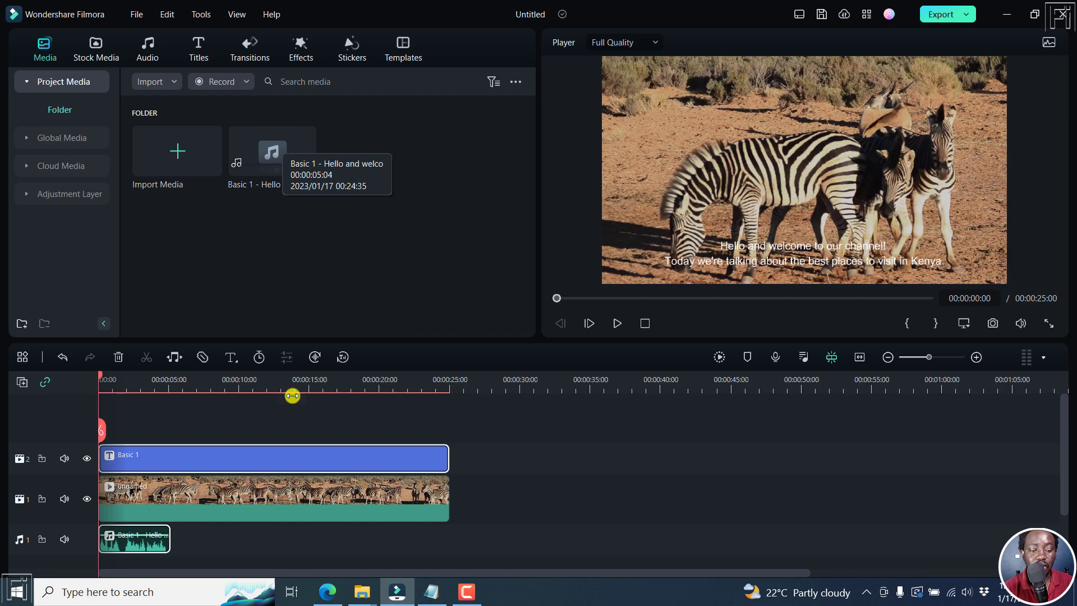
pyautogui.click(617, 323)
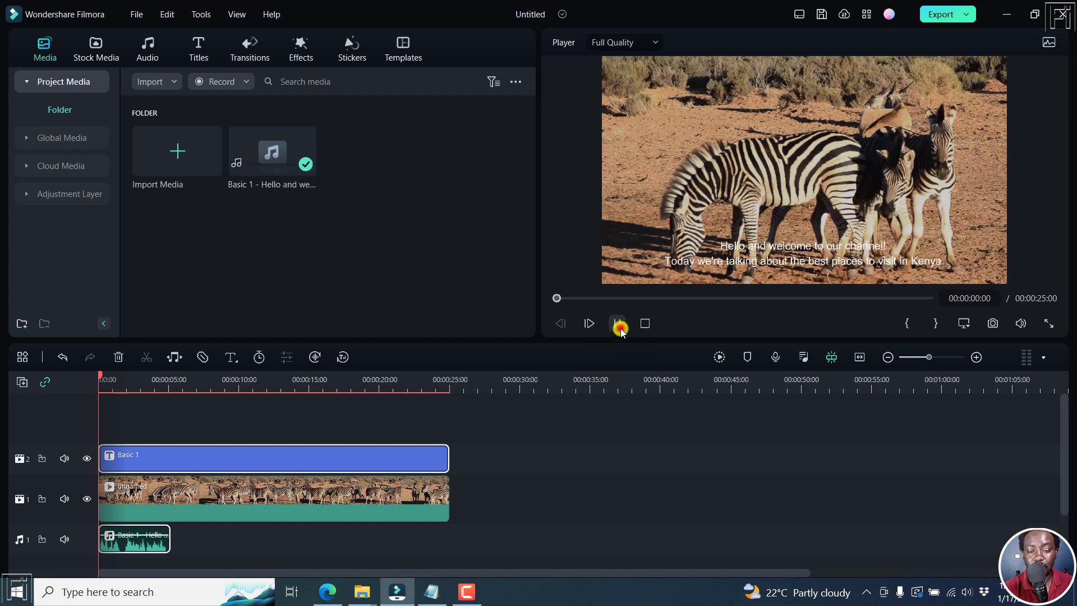
pyautogui.click(617, 323)
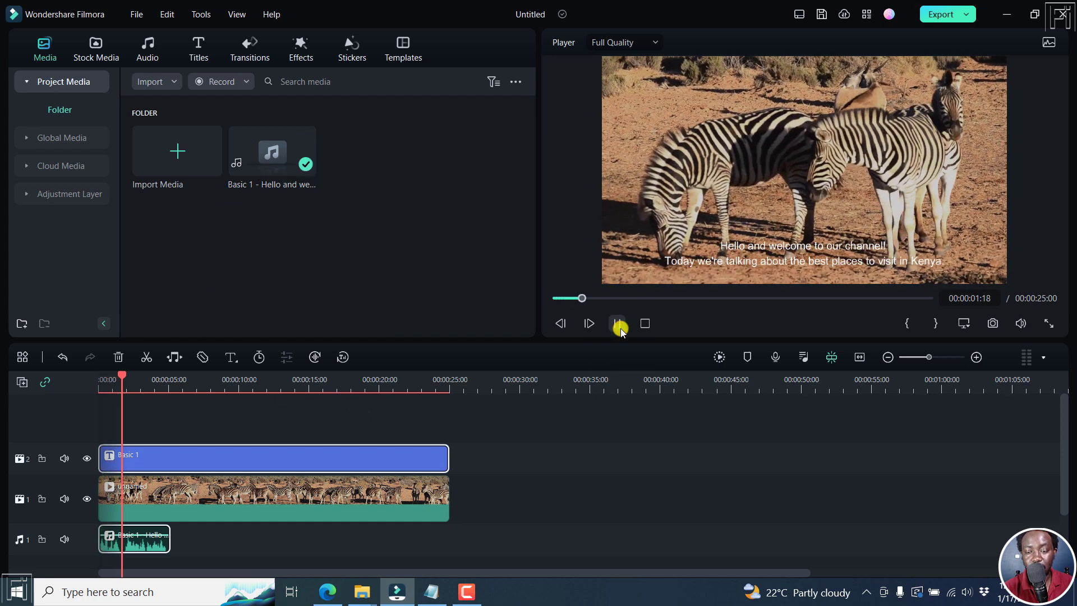
pyautogui.click(617, 323)
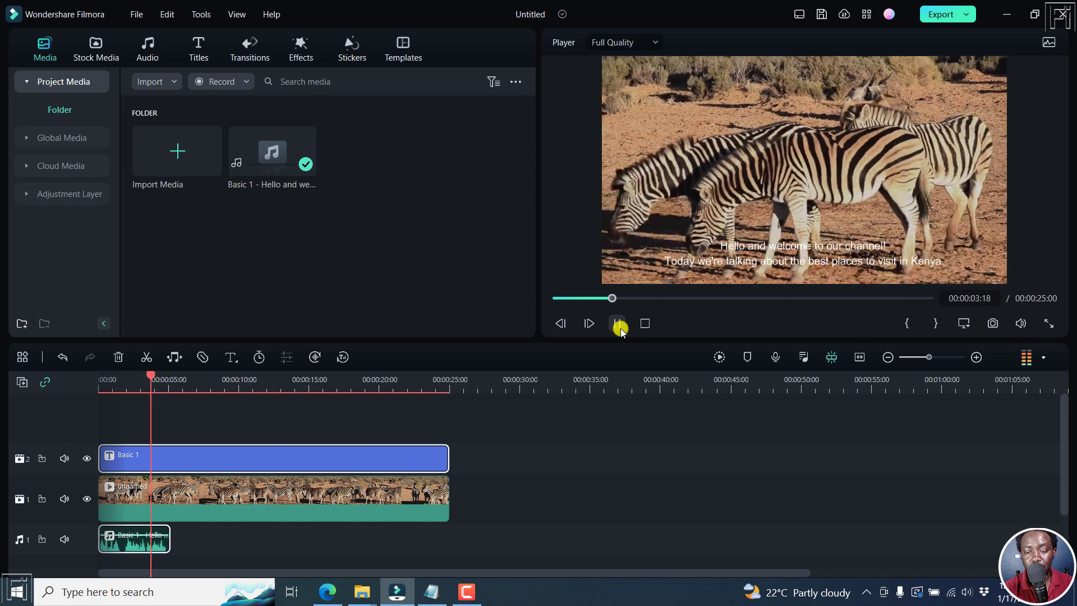
pyautogui.click(617, 323)
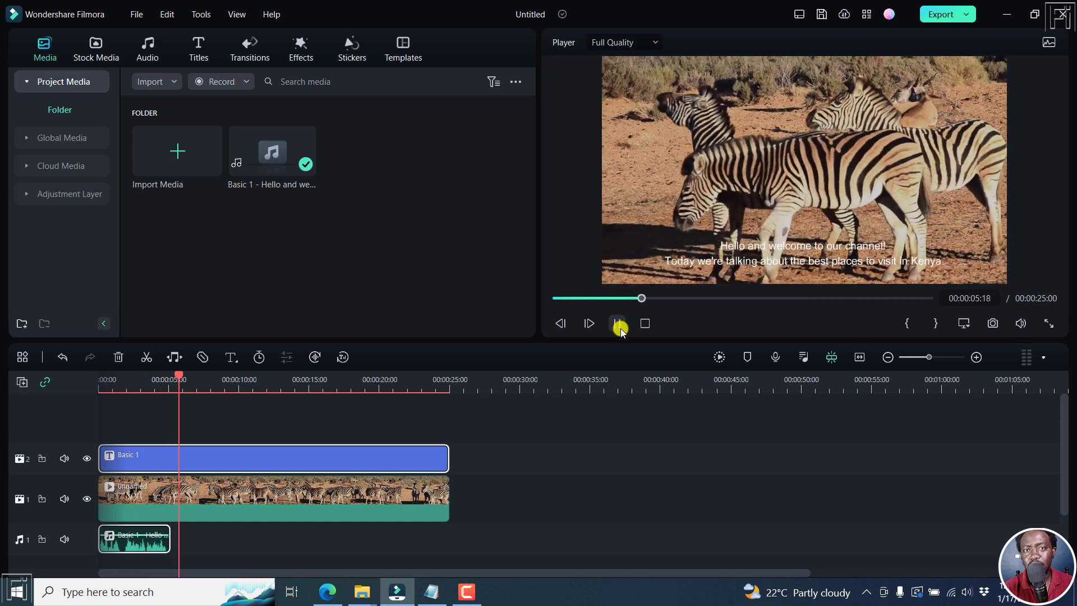
pyautogui.click(617, 324)
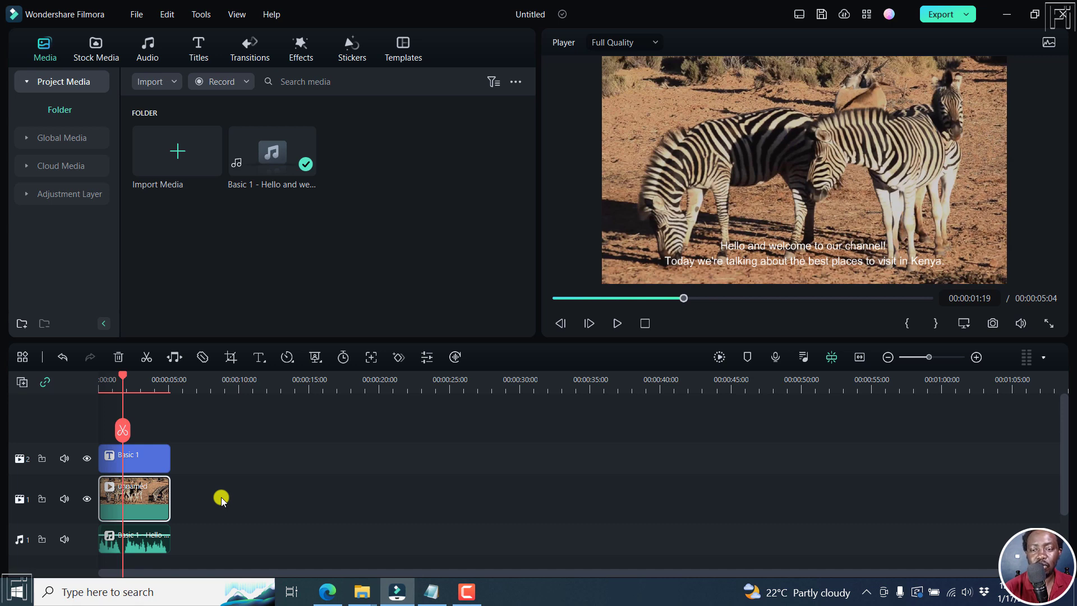
pyautogui.moveTo(775, 375)
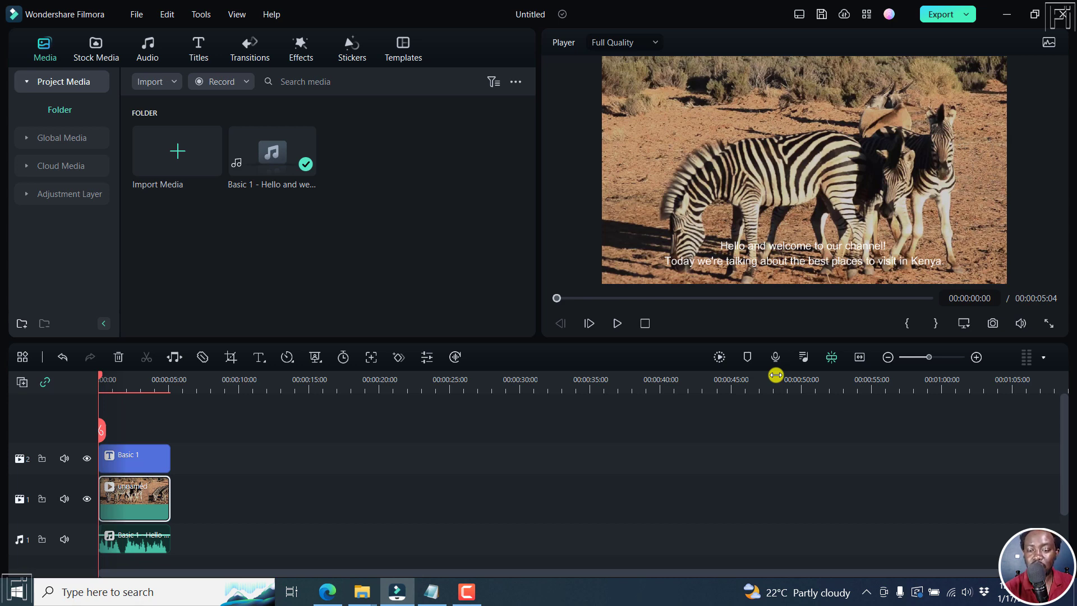
# Play the trimmed five-second project from the start with title and voiceover
pyautogui.click(616, 323)
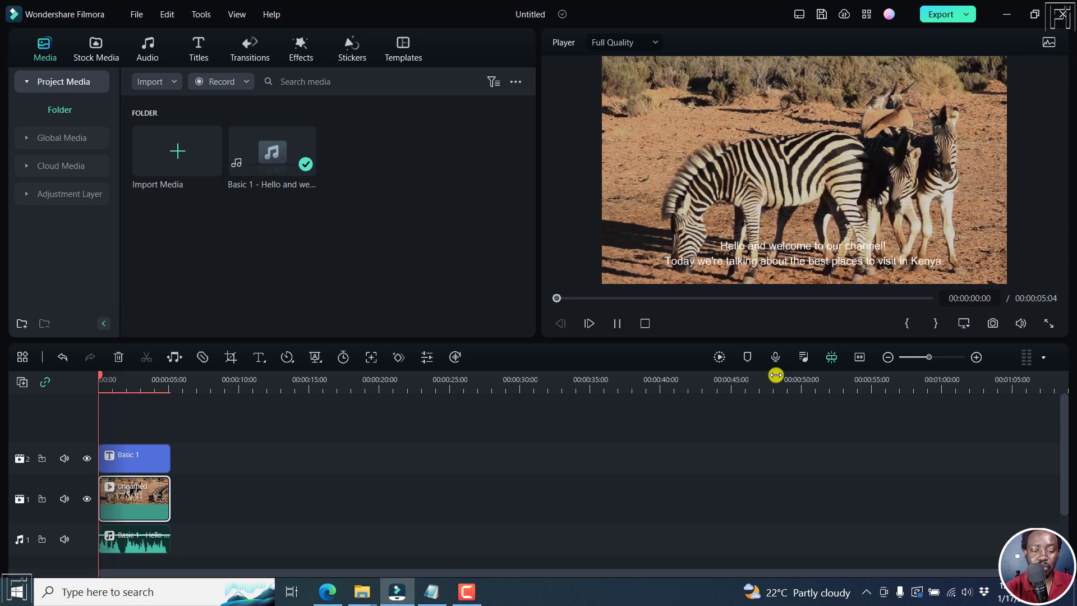